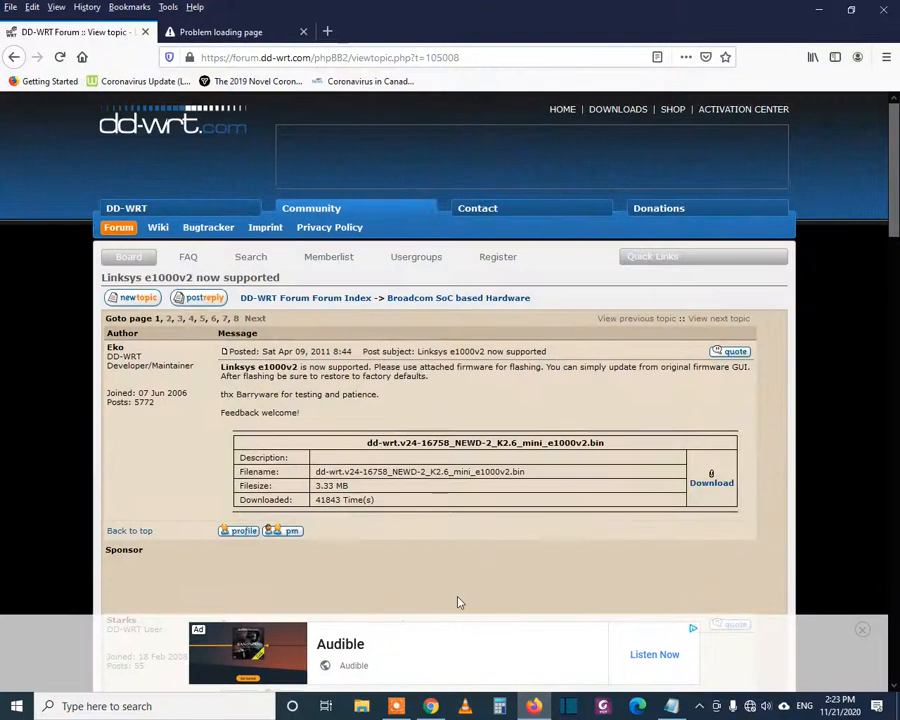
pyautogui.moveTo(436, 452)
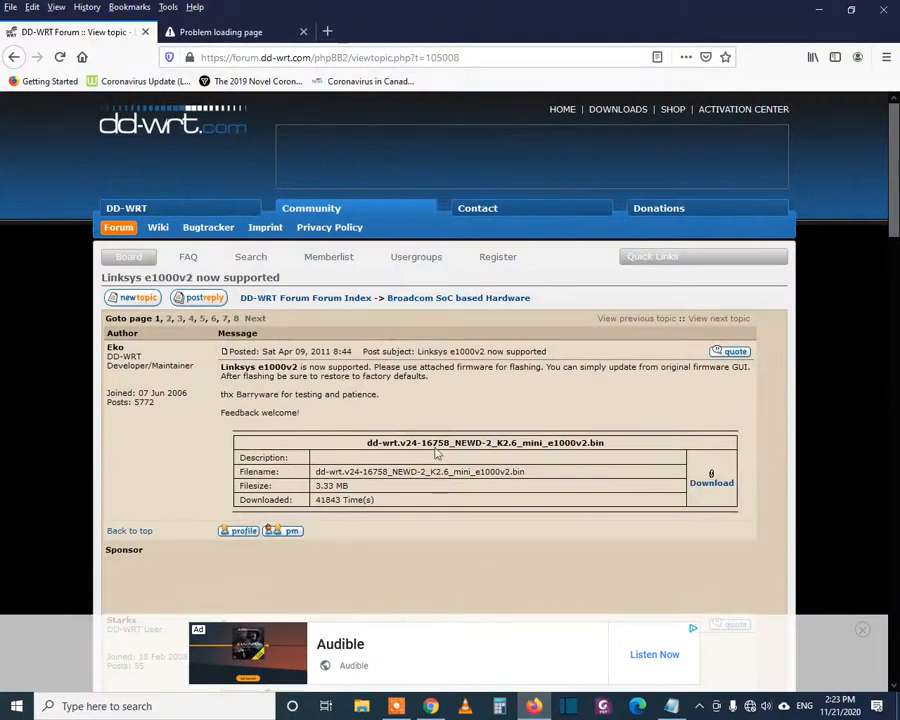
pyautogui.moveTo(408, 88)
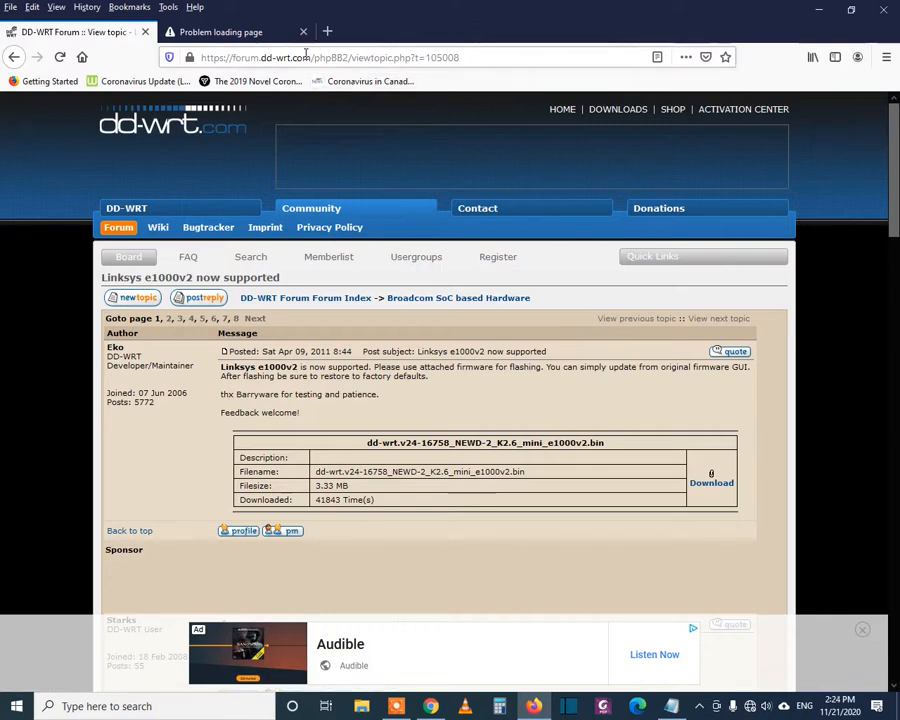
pyautogui.moveTo(444, 118)
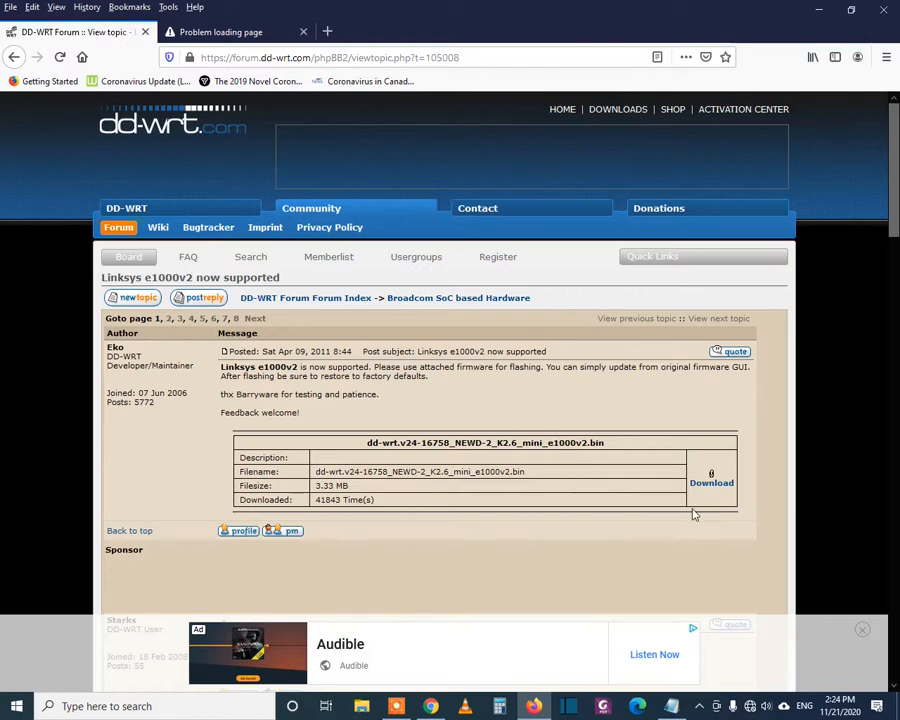
pyautogui.moveTo(688, 516)
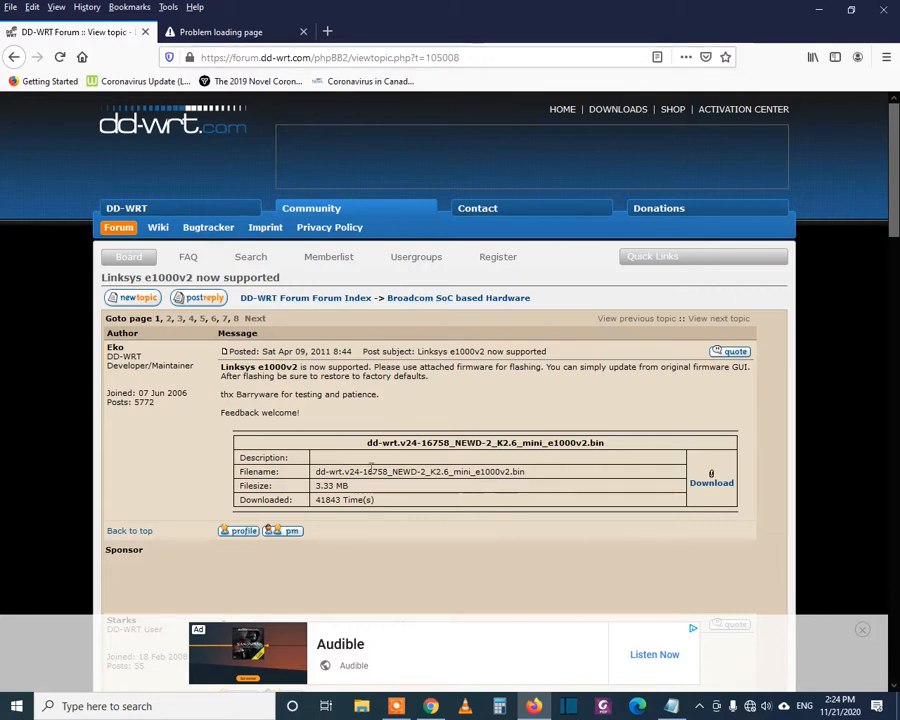
pyautogui.moveTo(712, 490)
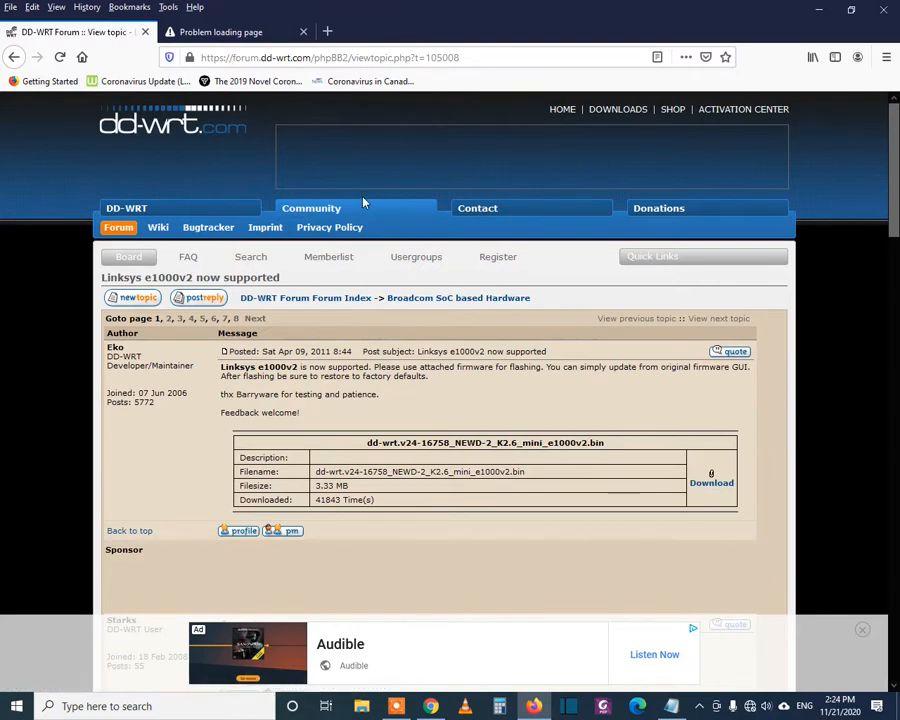
pyautogui.moveTo(392, 244)
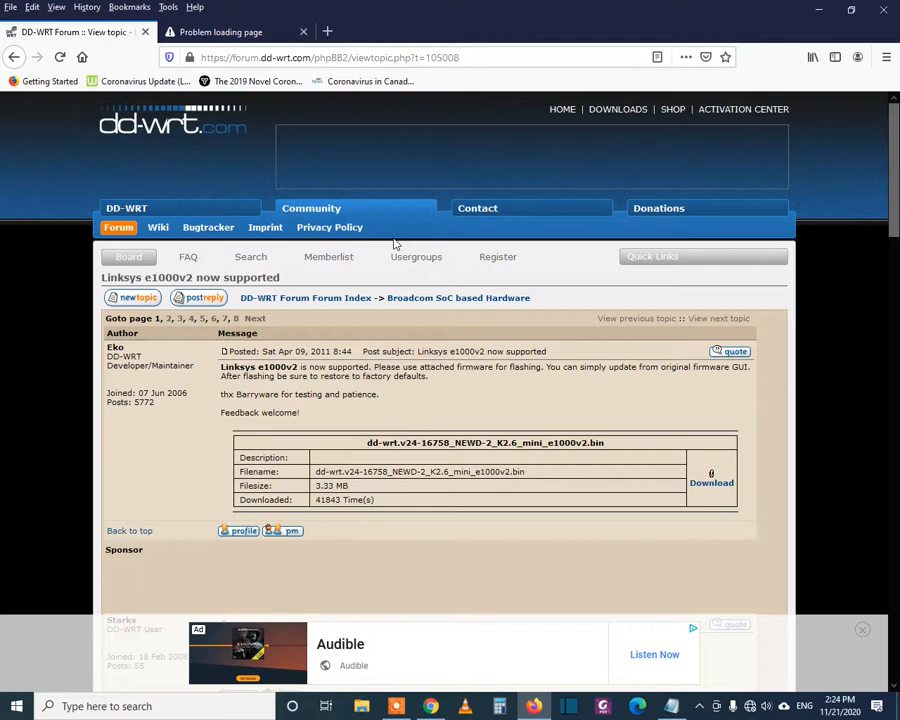
pyautogui.moveTo(236, 32)
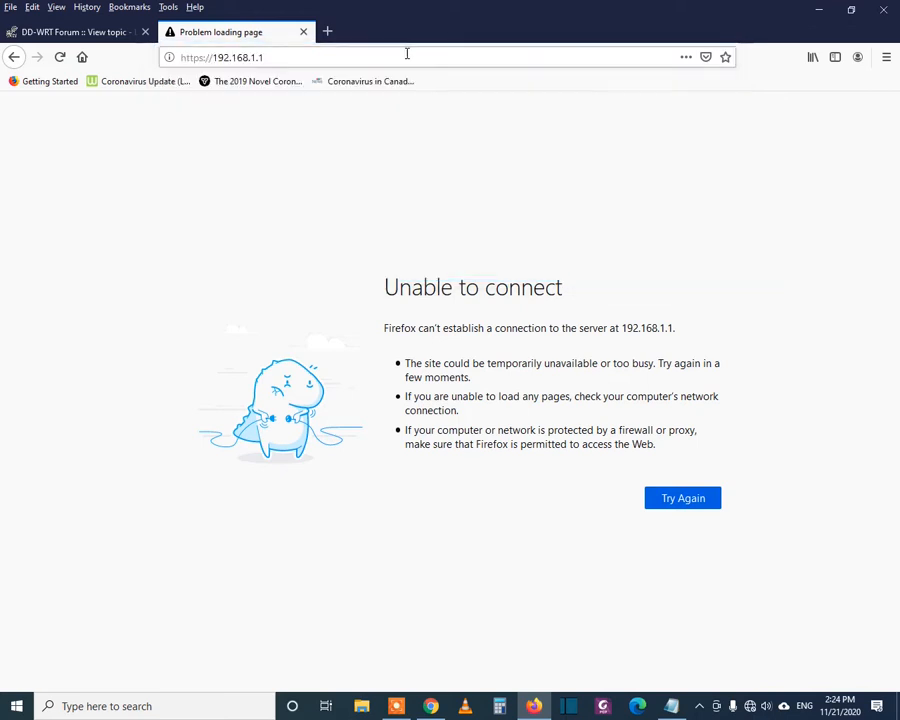
pyautogui.moveTo(560, 168)
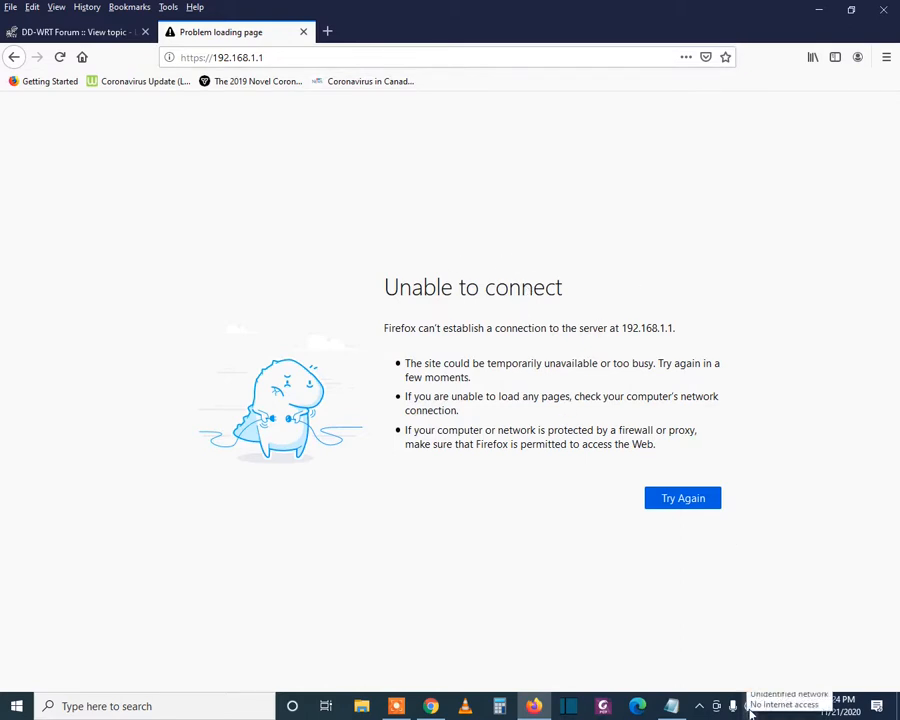
# Check the taskbar network status while 192.168.1.1 fails to load in Firefox
pyautogui.click(750, 706)
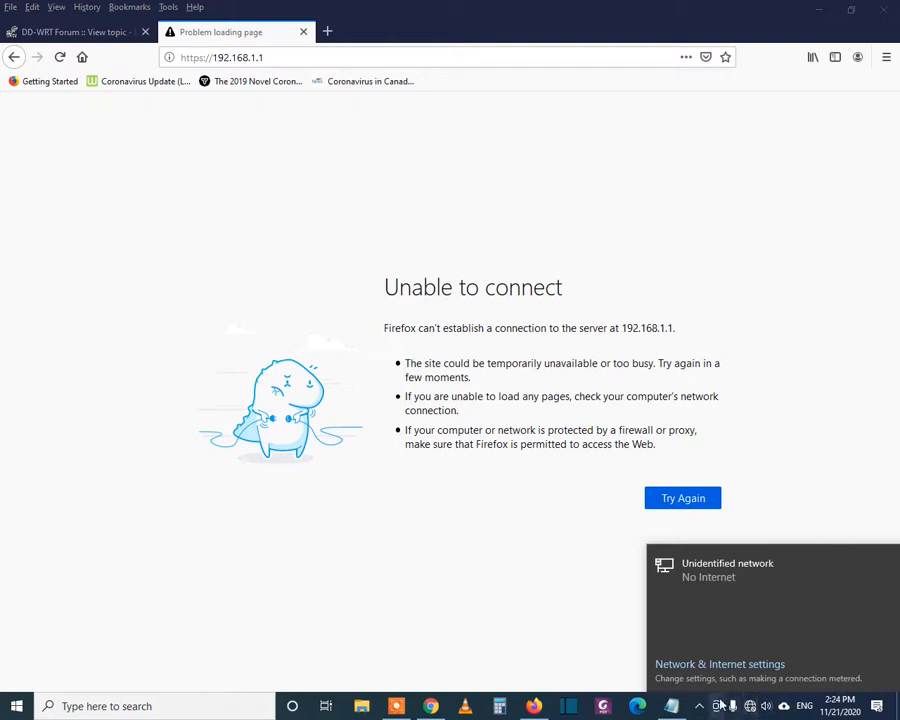
pyautogui.moveTo(700, 670)
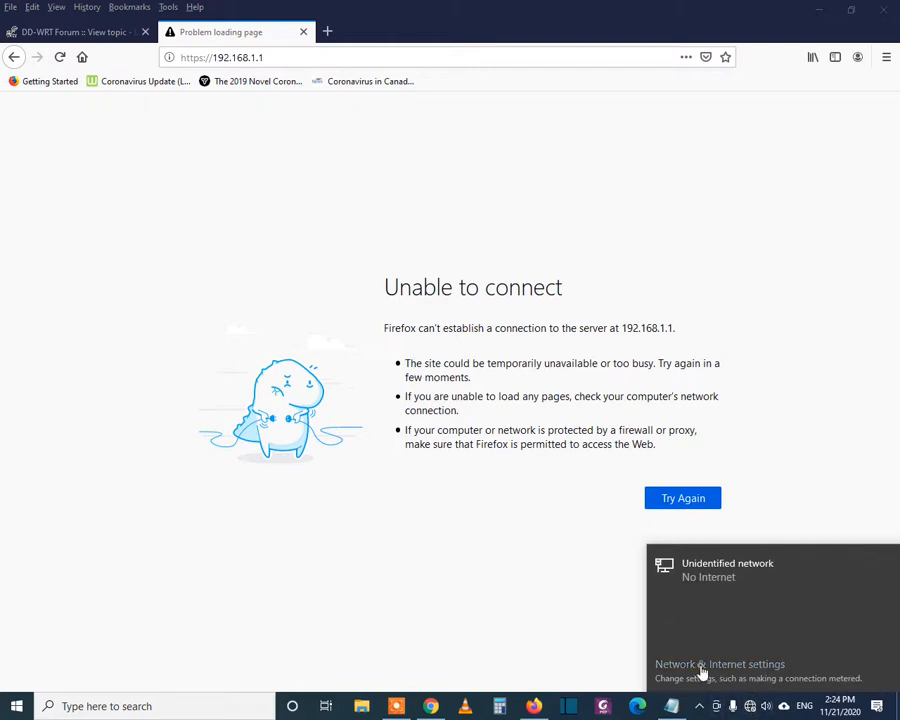
# Review the Ethernet connection details: autoconfiguration IPv4 address and no default gateway
pyautogui.click(720, 664)
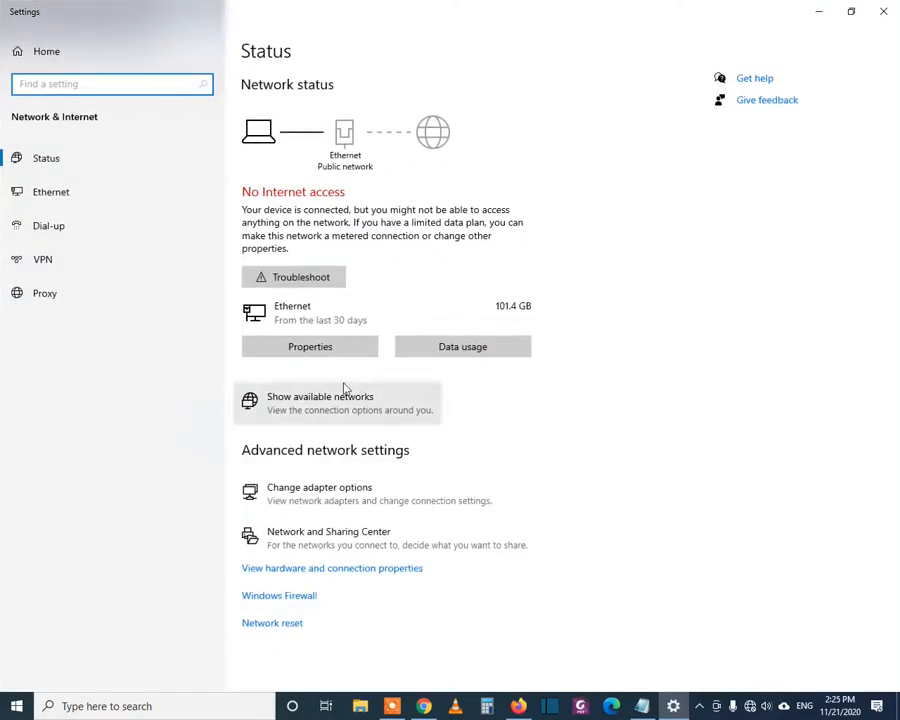
pyautogui.click(320, 488)
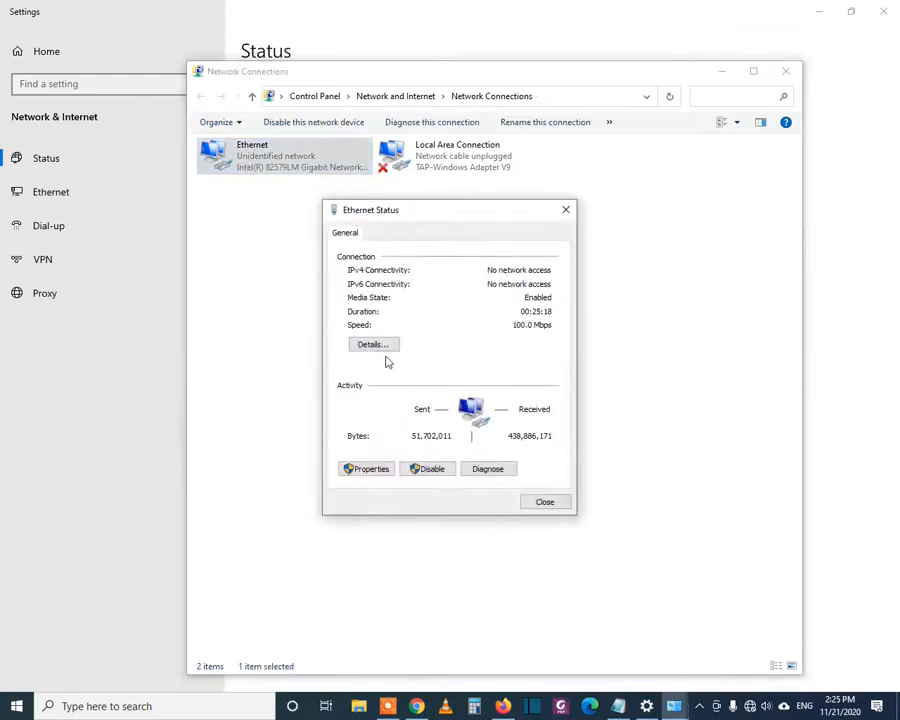
pyautogui.click(372, 344)
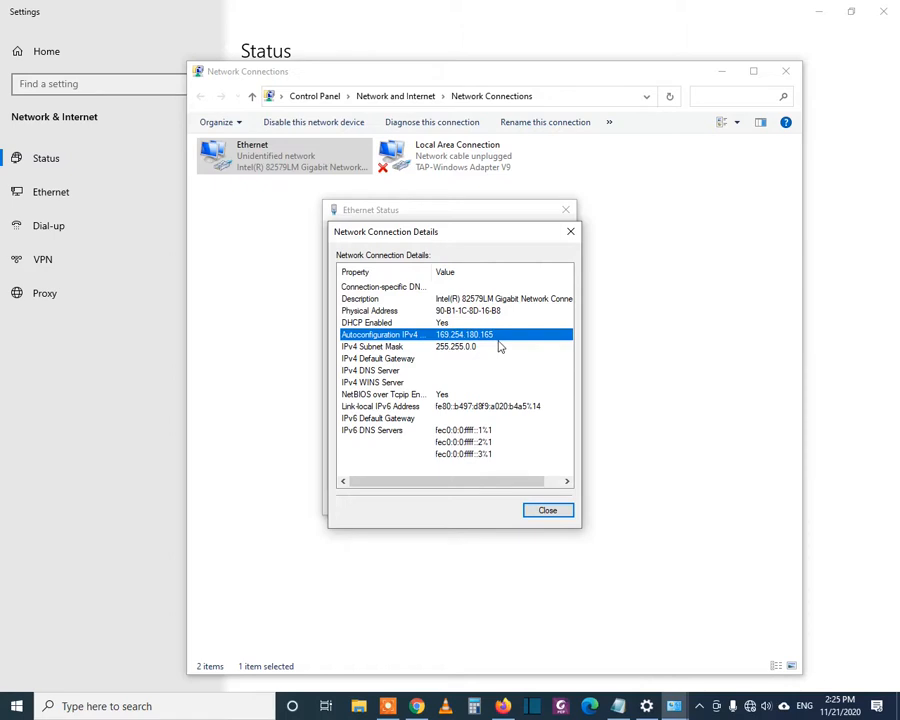
pyautogui.moveTo(498, 344)
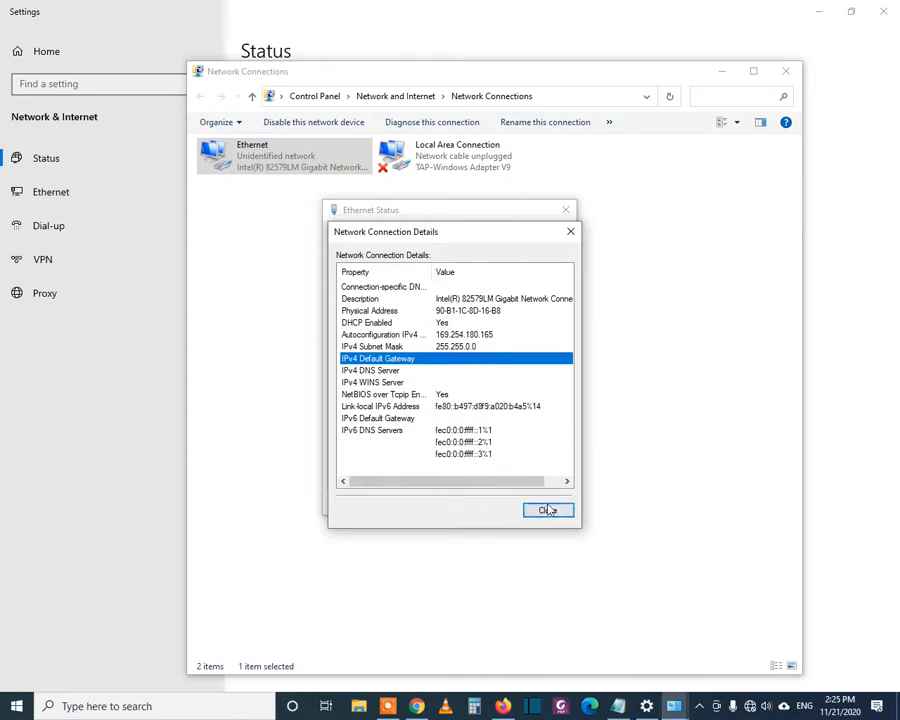
pyautogui.click(548, 510)
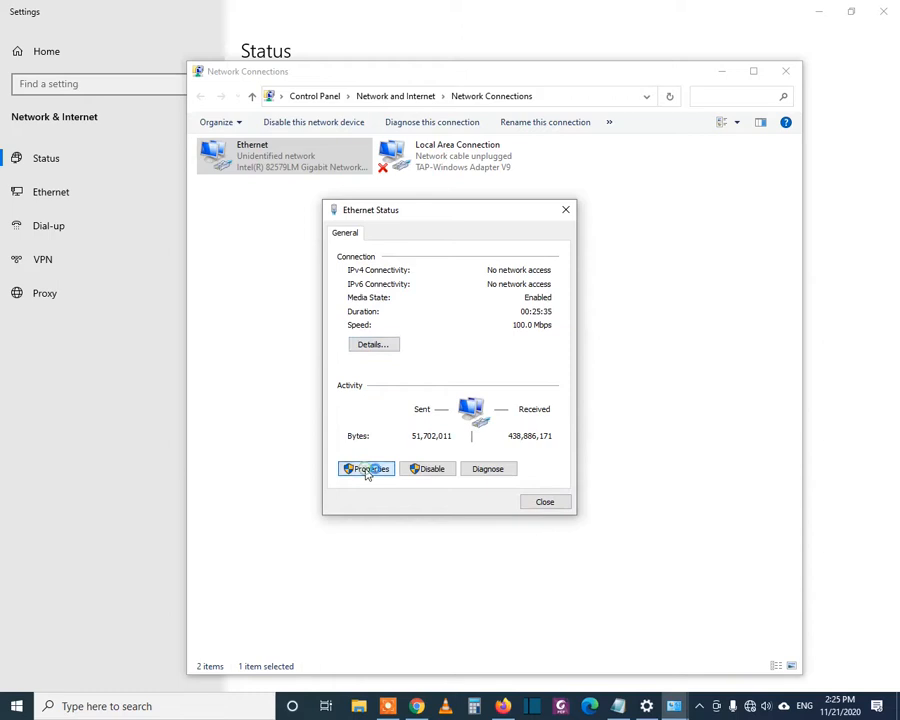
# Reach the Ethernet adapter's Internet Protocol Version 4 (TCP/IPv4) properties
pyautogui.click(366, 468)
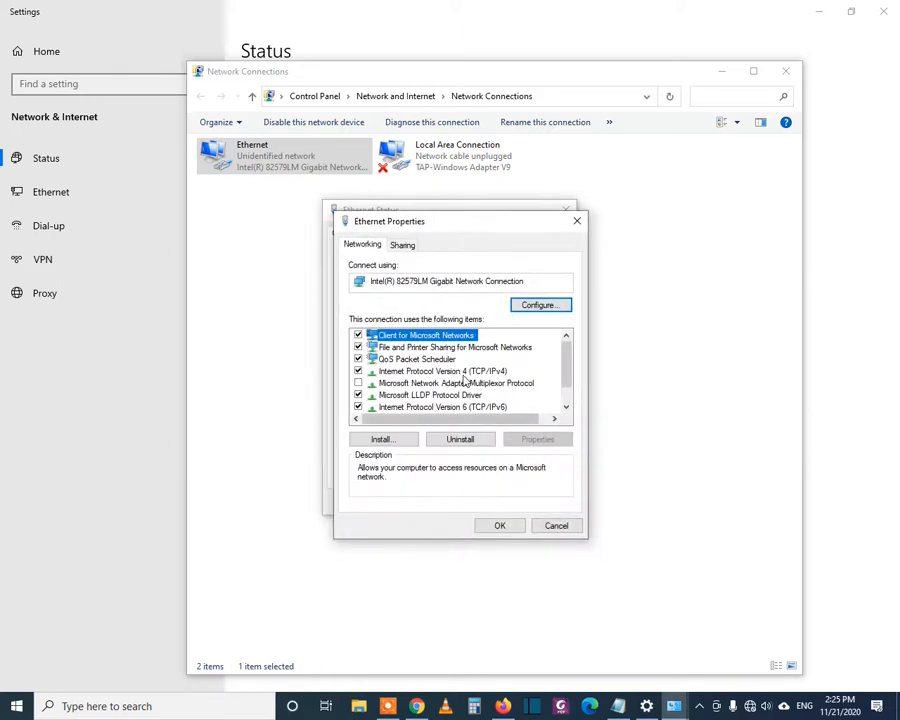
pyautogui.click(444, 370)
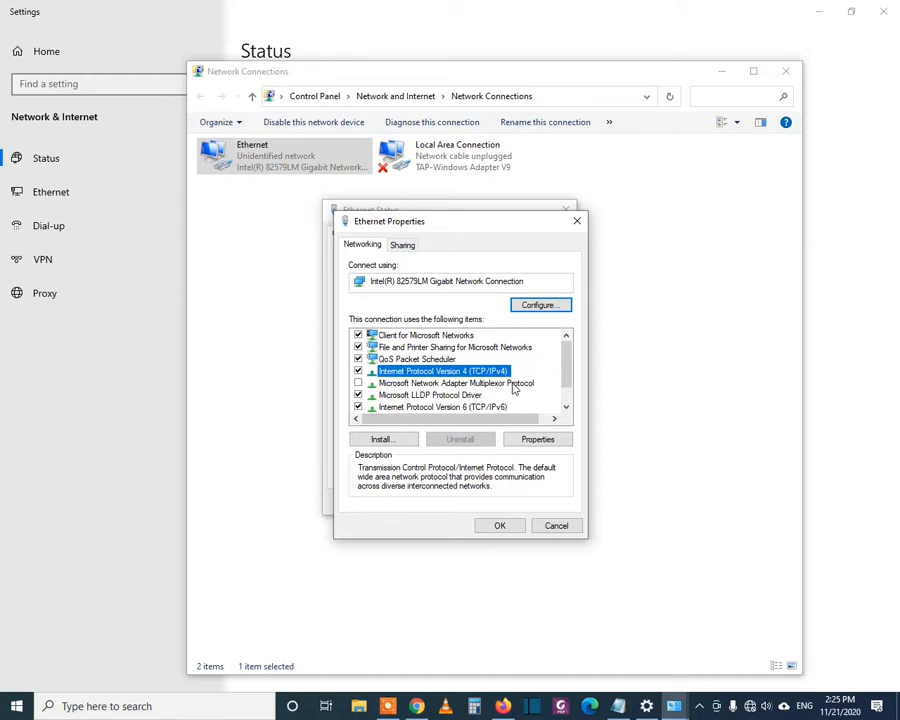
pyautogui.click(536, 440)
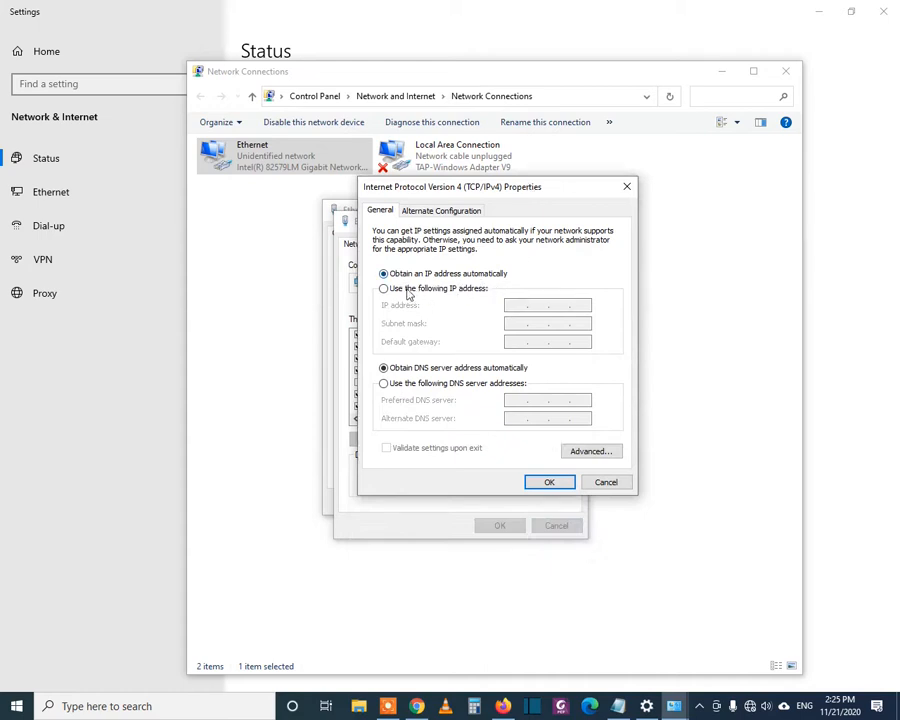
# Assign static IP 192.168.1.5, mask 255.255.255.0, gateway 192.168.1.1 and save the settings
pyautogui.click(384, 288)
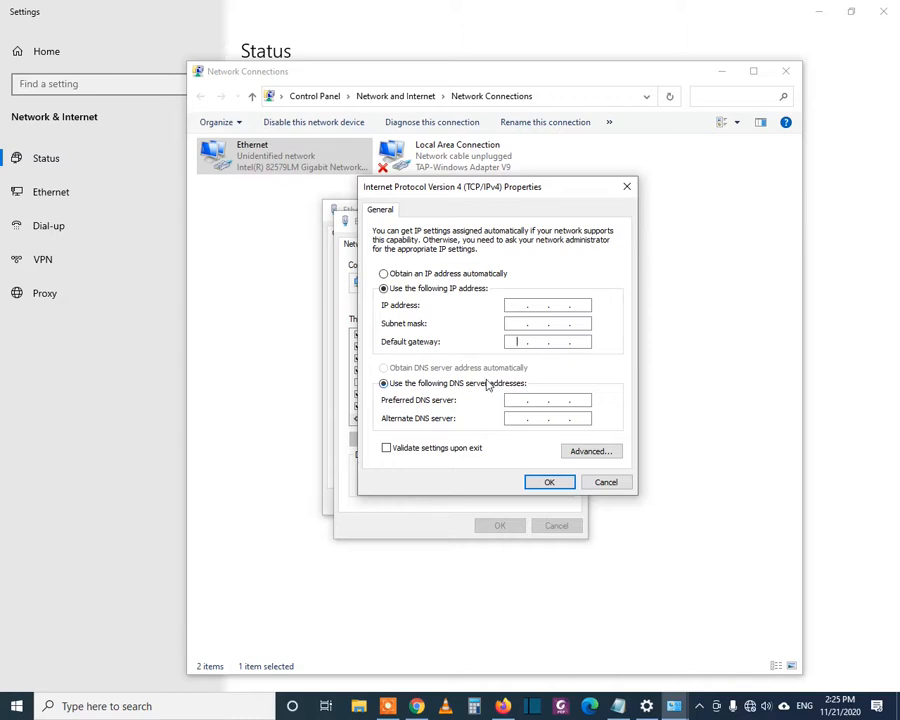
pyautogui.write('192')
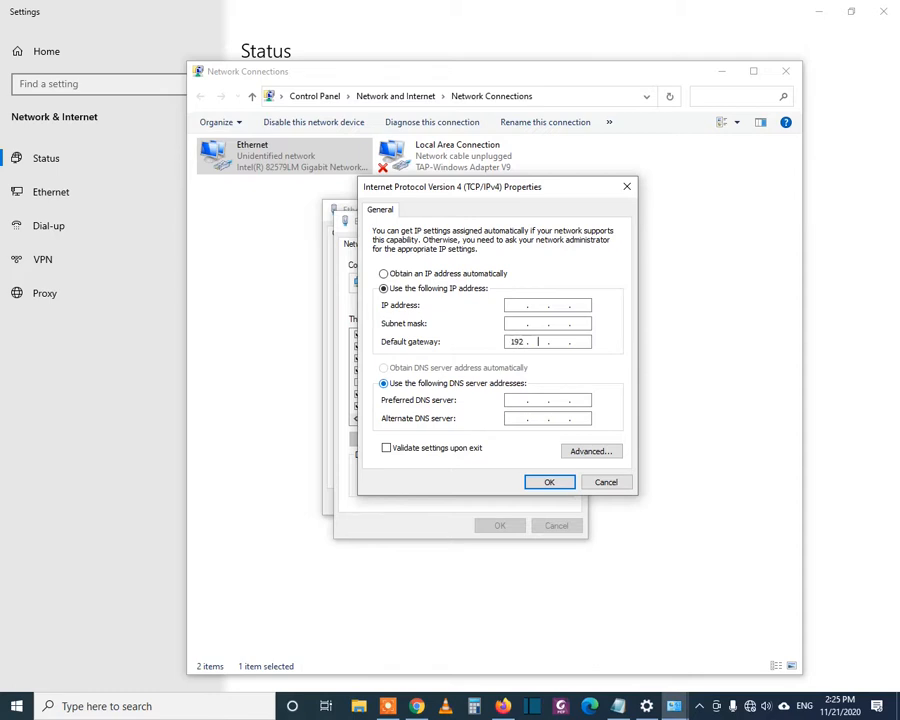
pyautogui.write('168')
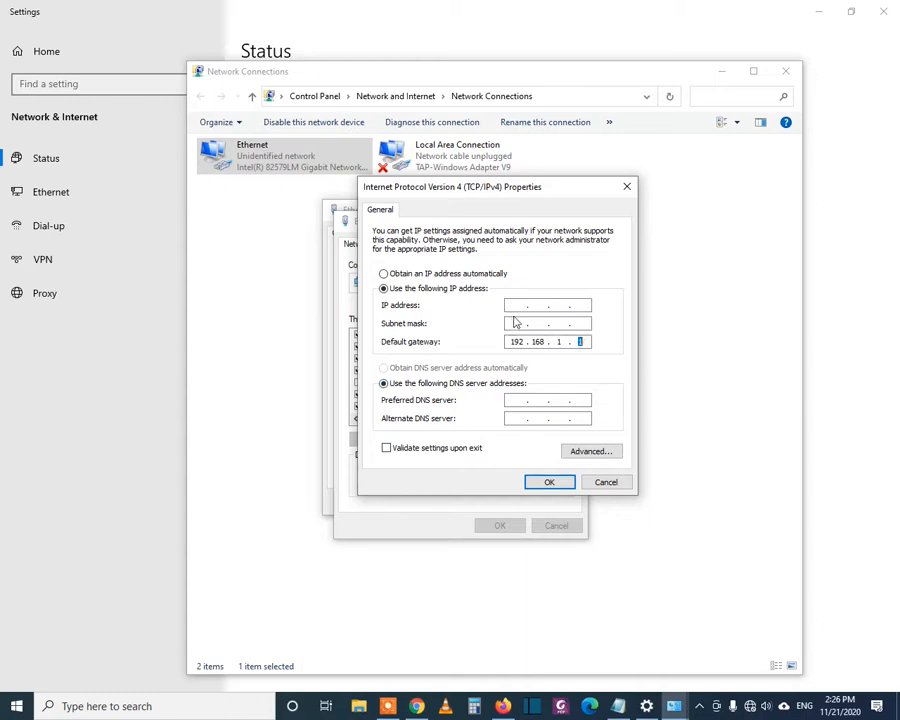
pyautogui.write('195.2')
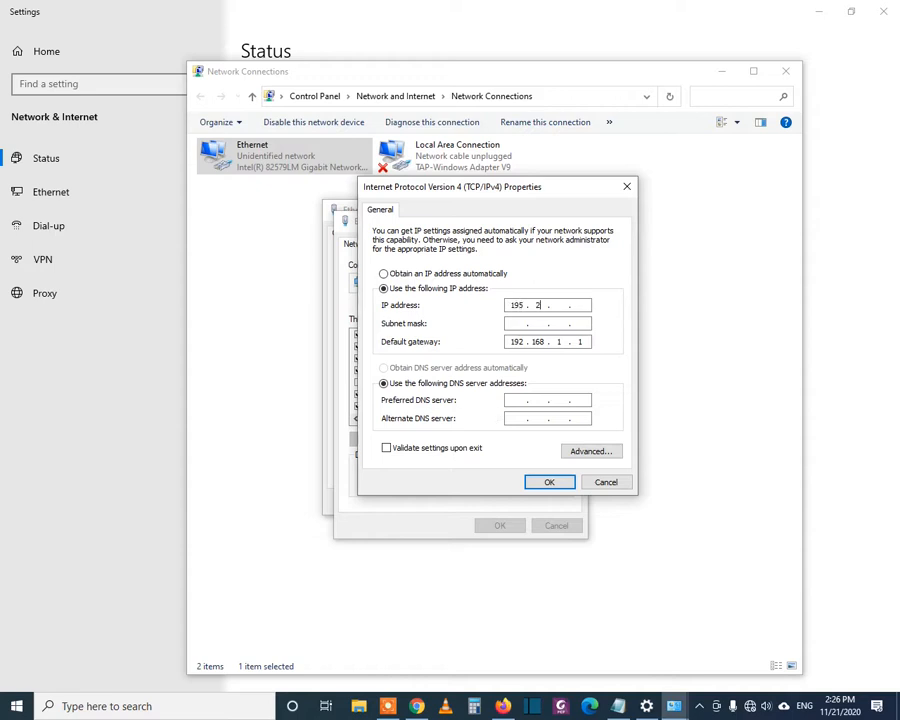
pyautogui.press('BackSpace')
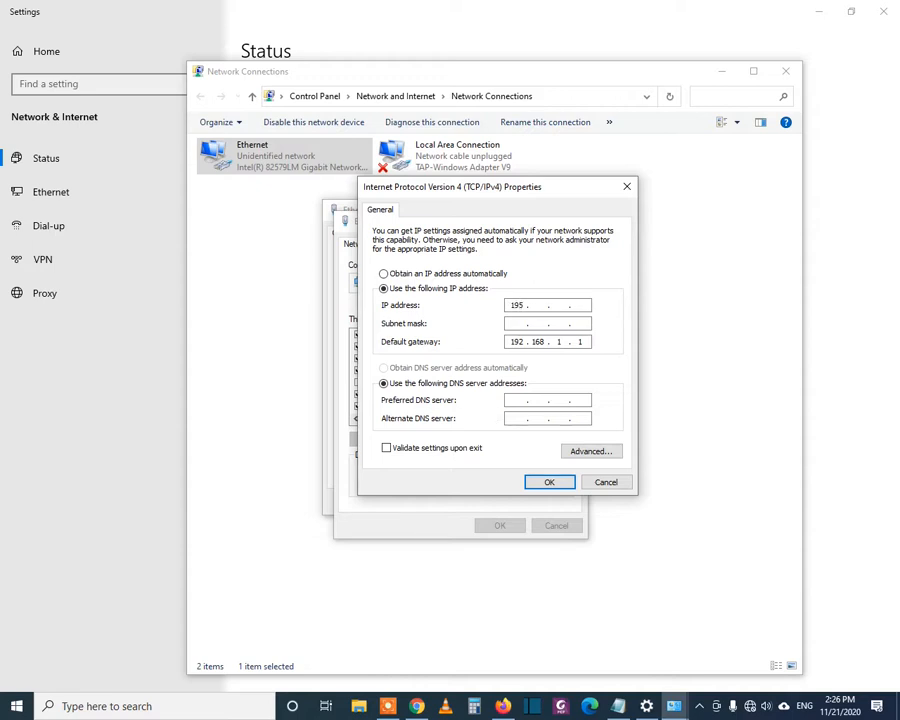
pyautogui.write('192')
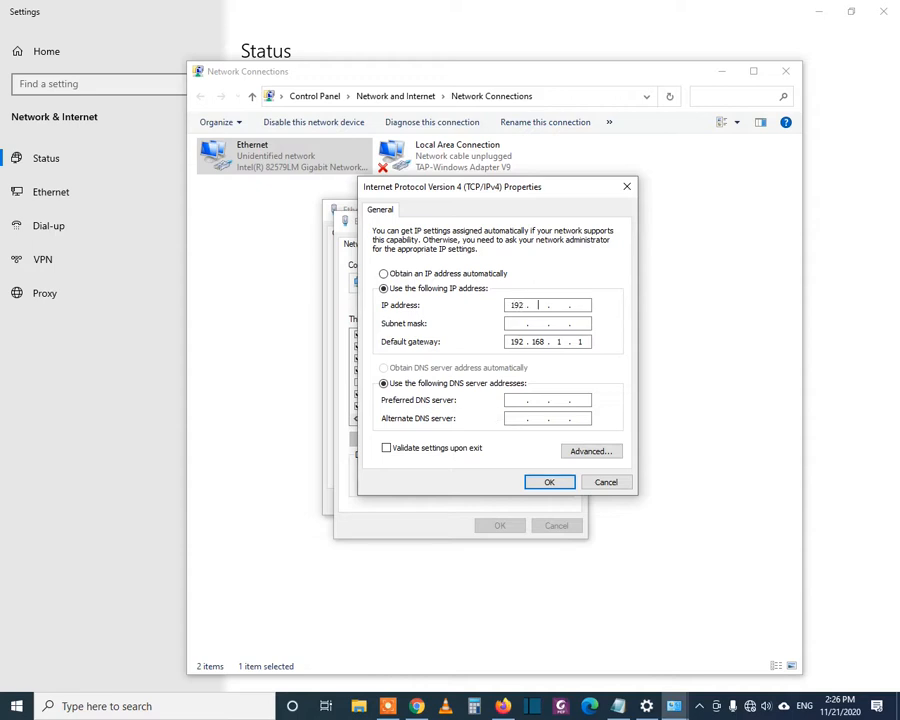
pyautogui.write('168')
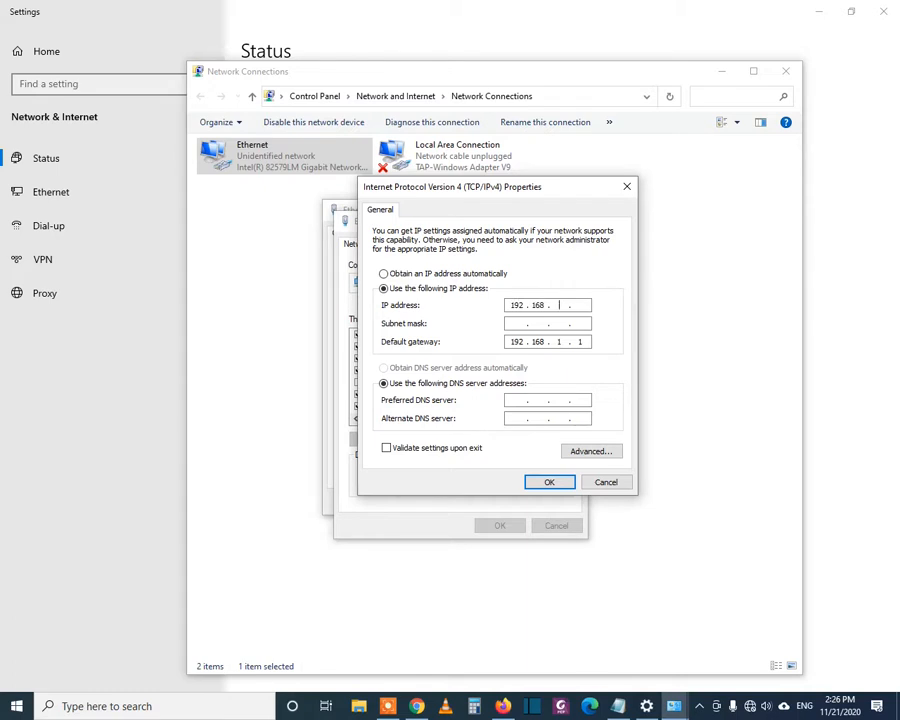
pyautogui.write('1')
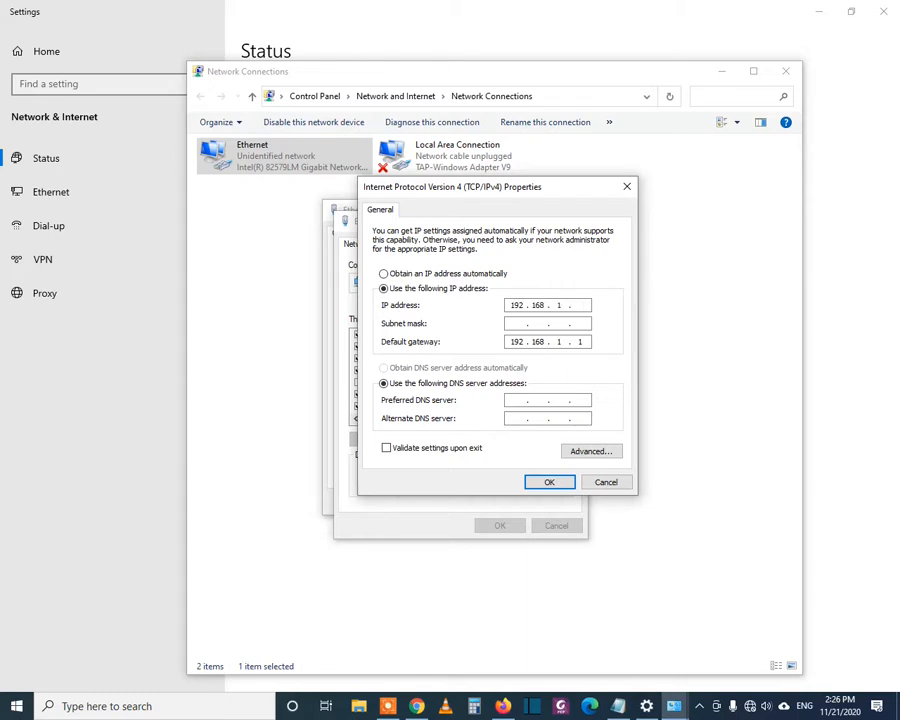
pyautogui.write('5')
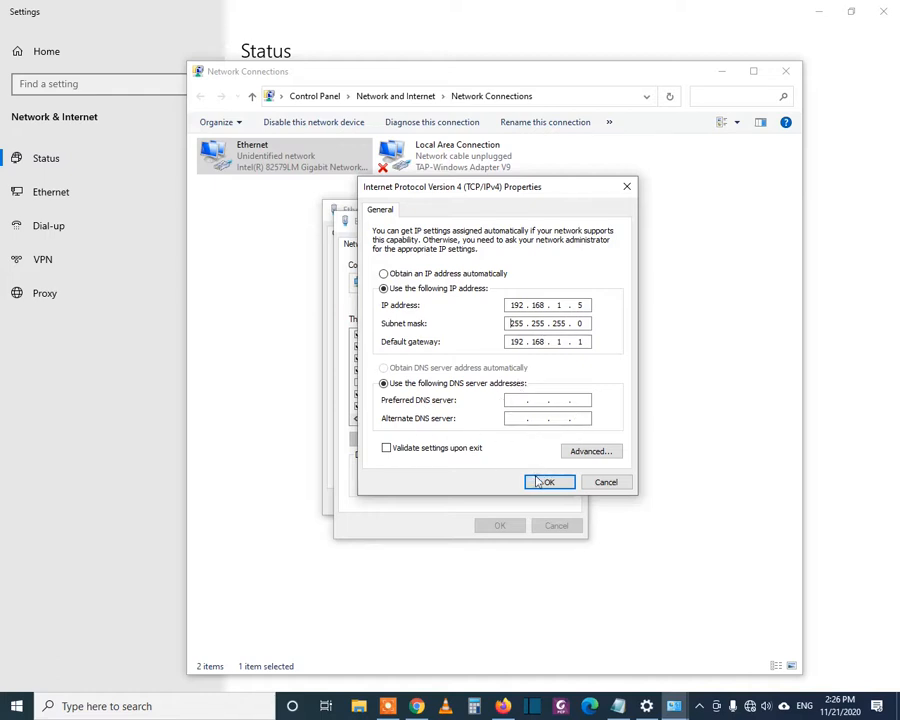
pyautogui.moveTo(548, 482)
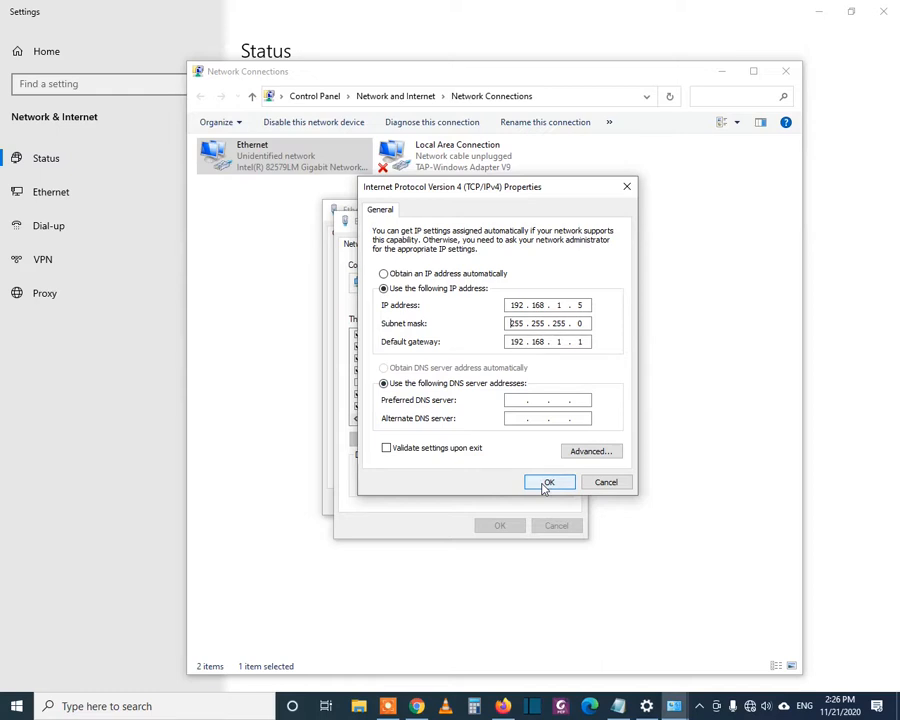
pyautogui.click(548, 482)
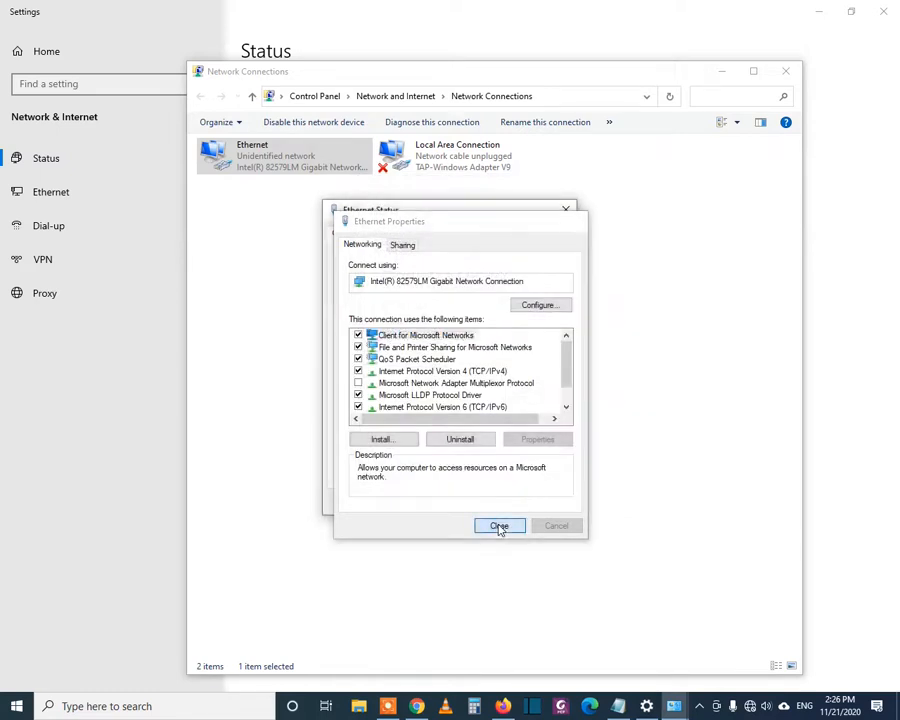
pyautogui.click(498, 526)
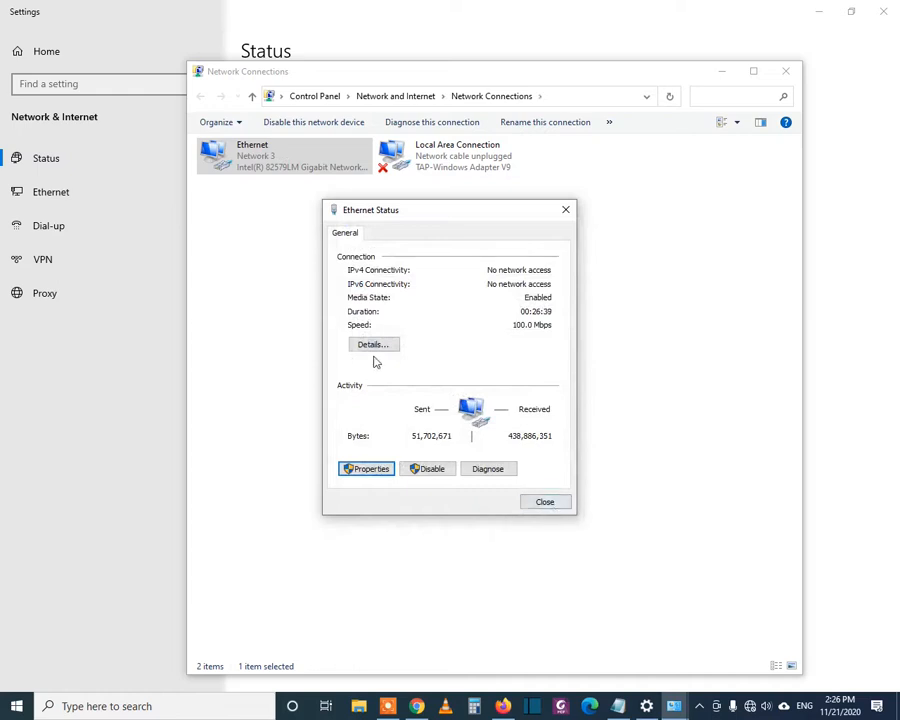
# Confirm the connection details show gateway 192.168.1.1, close the windows and return to Firefox
pyautogui.click(372, 344)
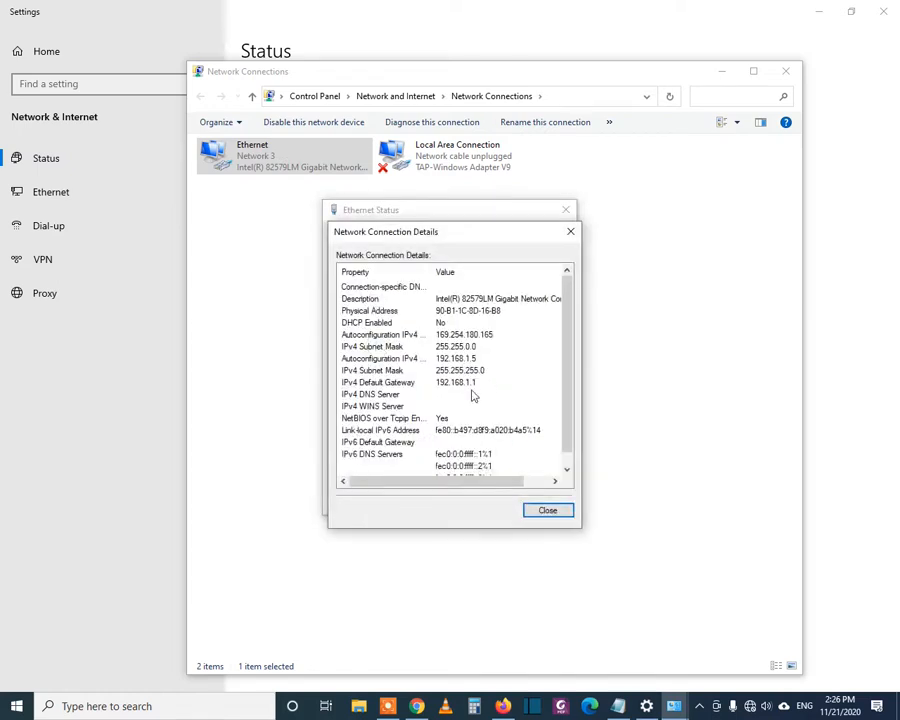
pyautogui.click(548, 510)
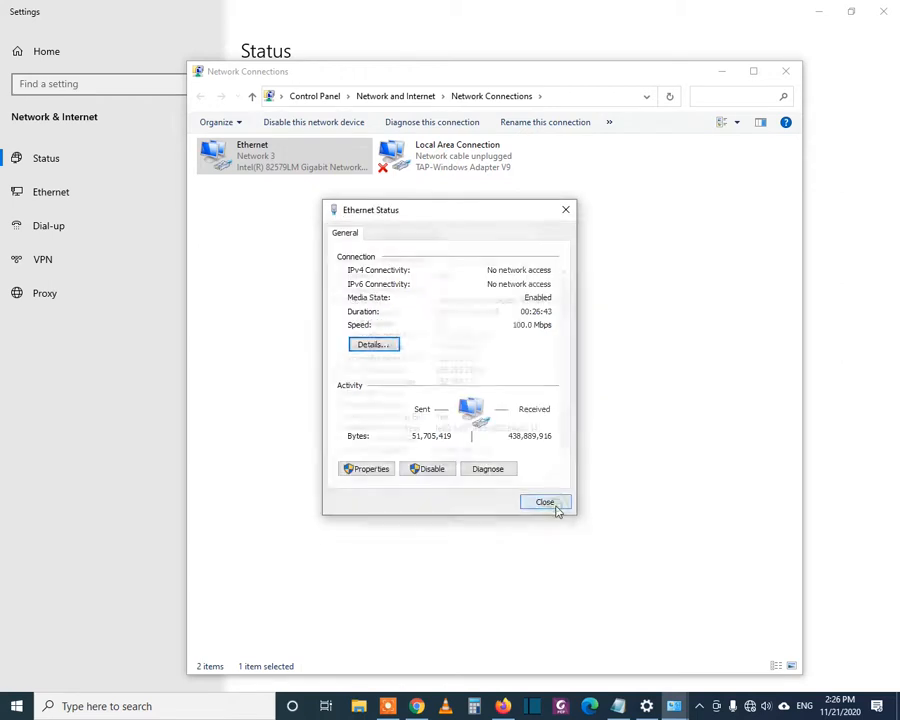
pyautogui.click(544, 502)
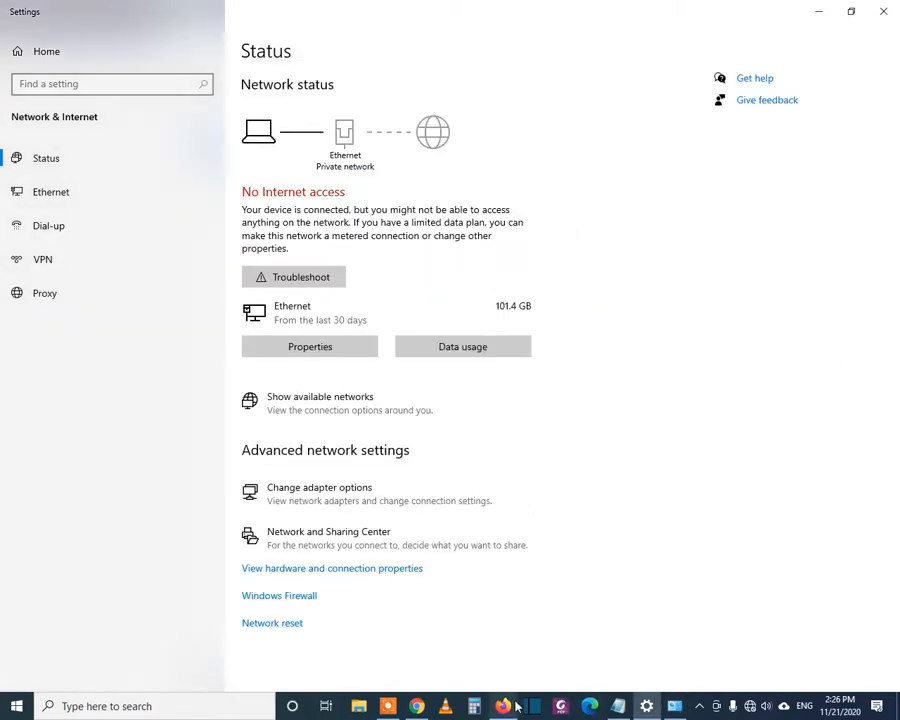
pyautogui.click(504, 706)
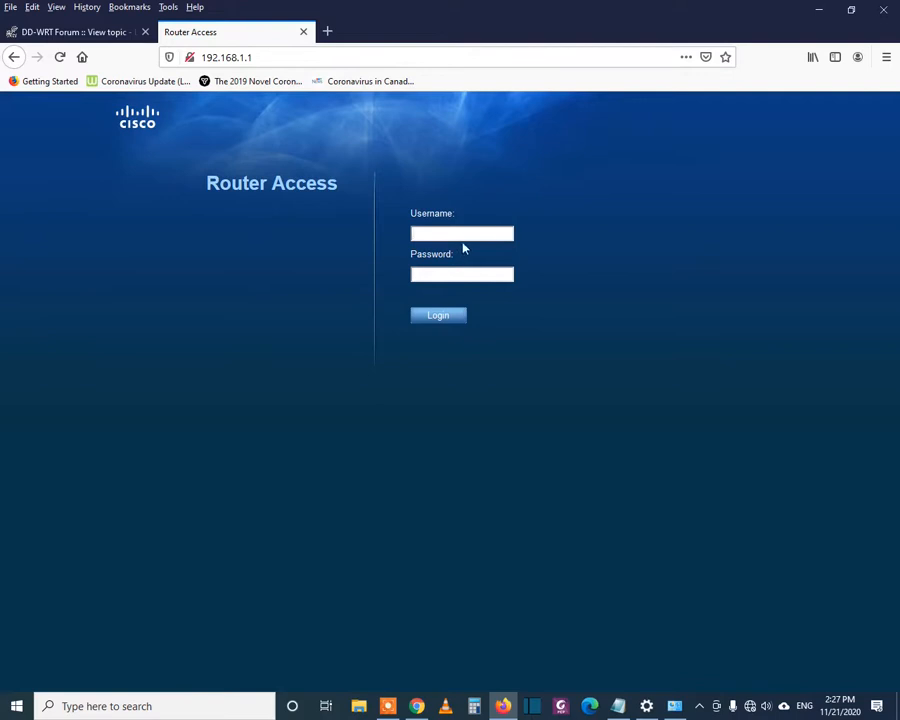
# Log in to the router at 192.168.1.1 as admin and dismiss the save-password prompt
pyautogui.write('a')
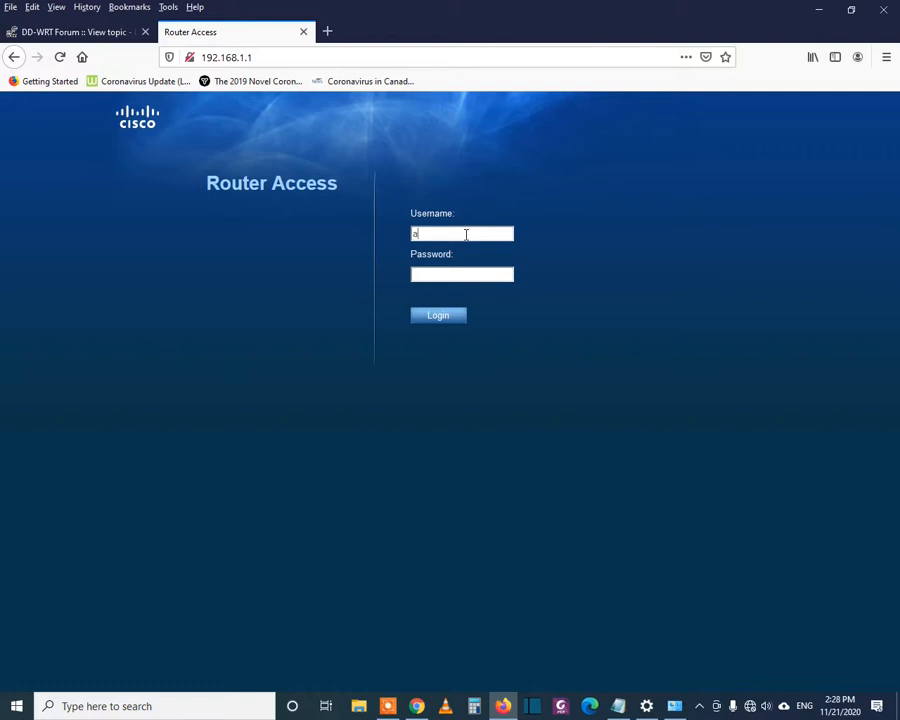
pyautogui.write('admin')
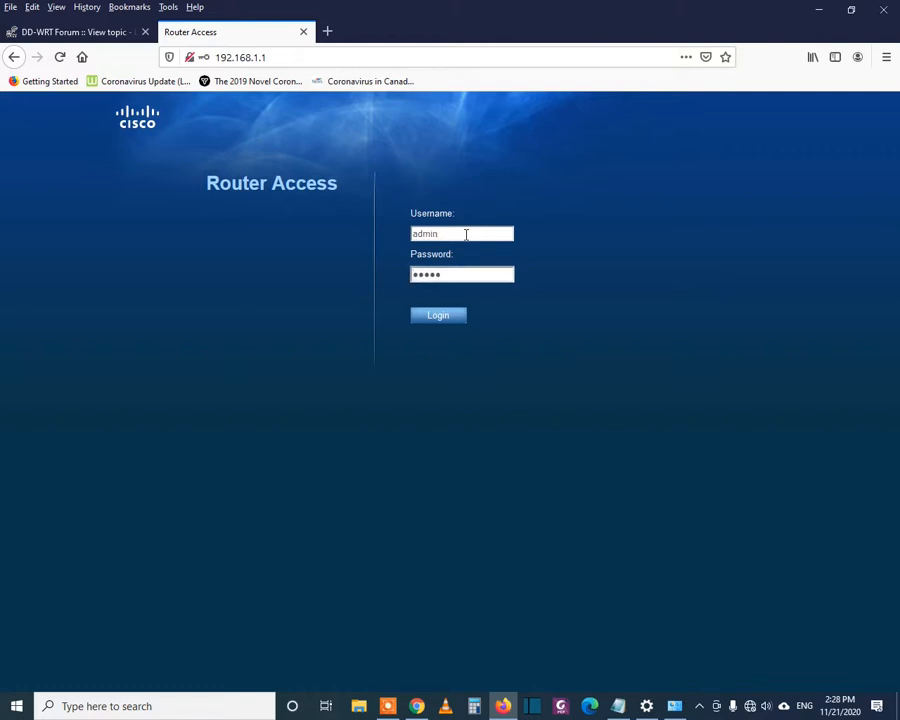
pyautogui.click(436, 316)
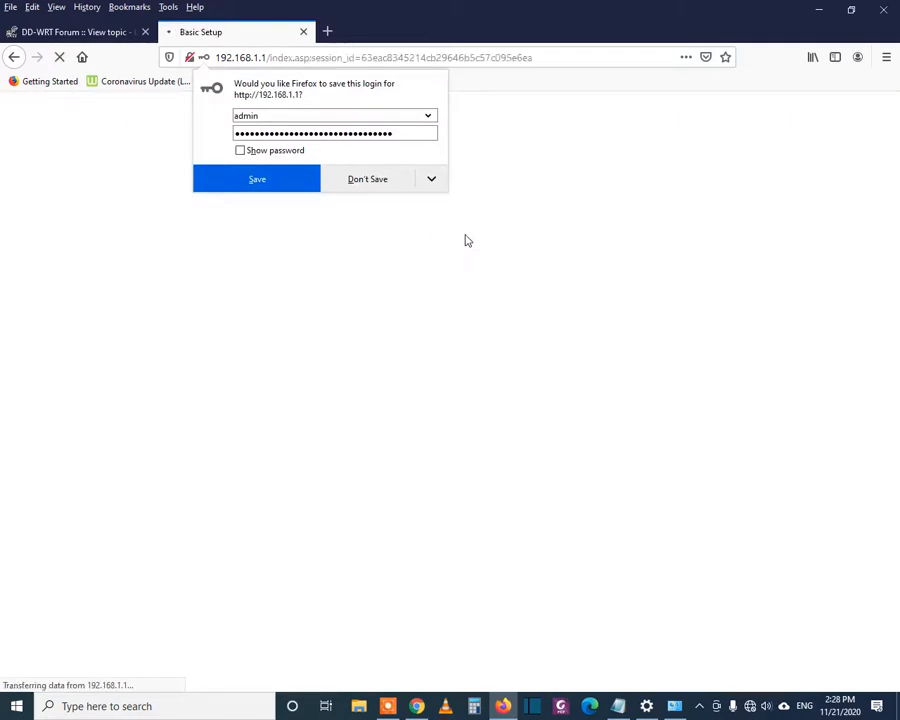
pyautogui.click(368, 178)
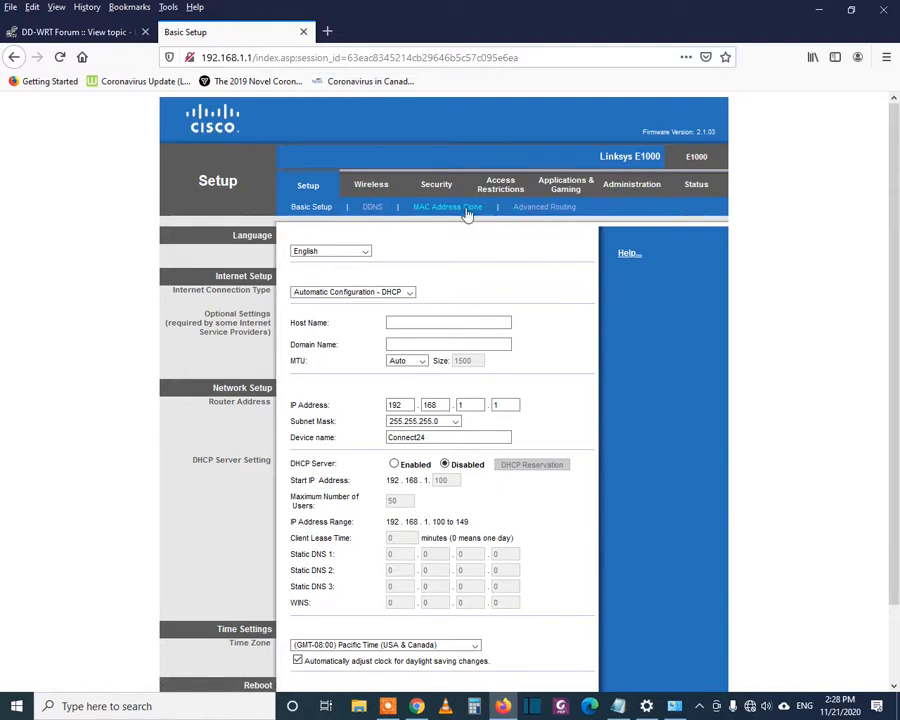
pyautogui.moveTo(408, 240)
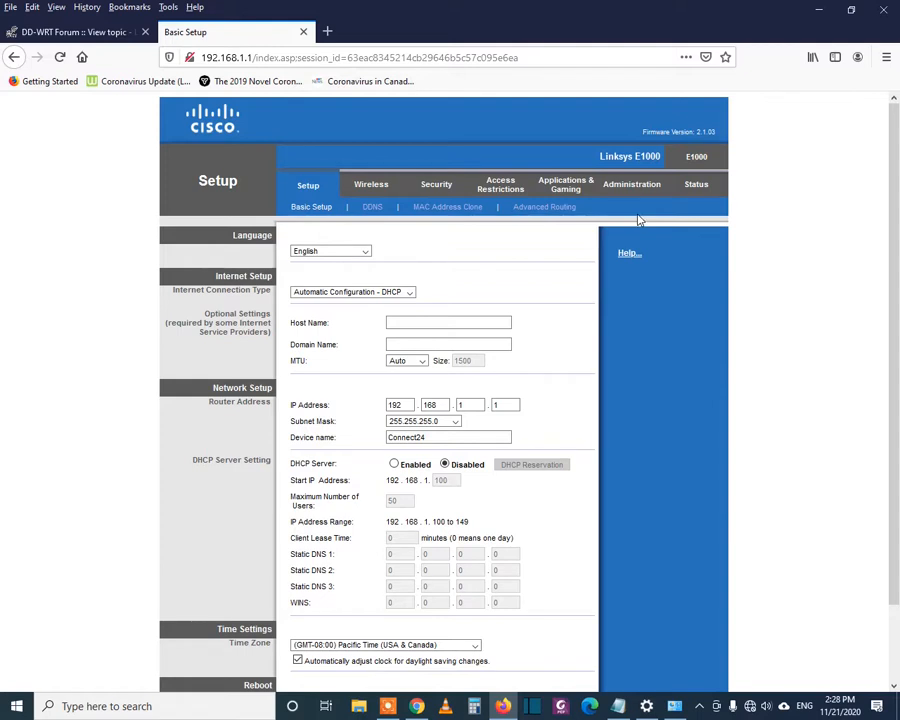
pyautogui.moveTo(632, 184)
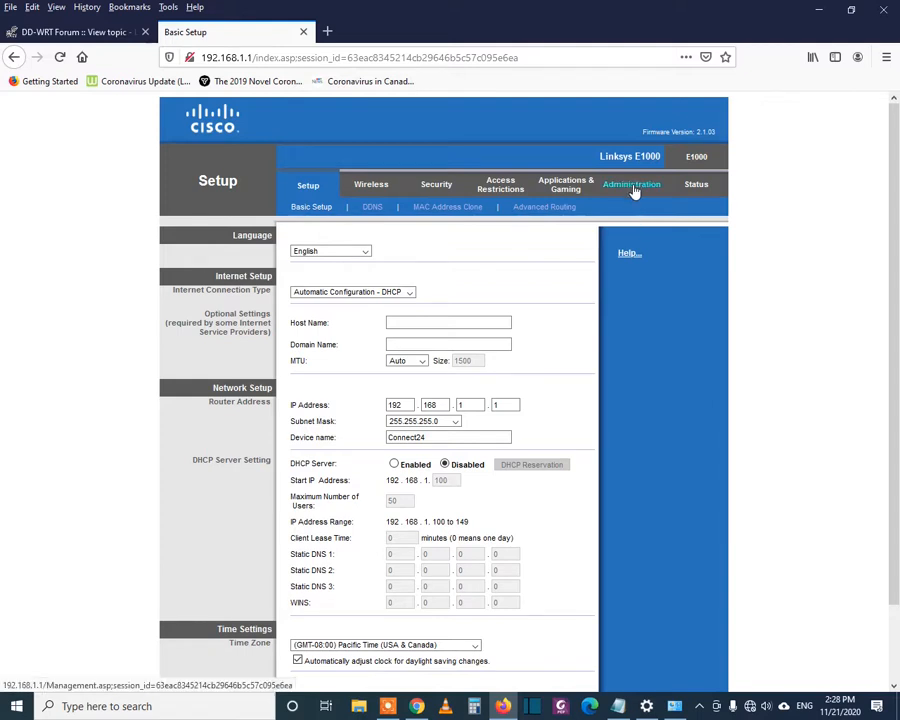
# Go to Administration > Firmware Upgrade, check the DD-WRT forum download, and start choosing a file
pyautogui.click(632, 184)
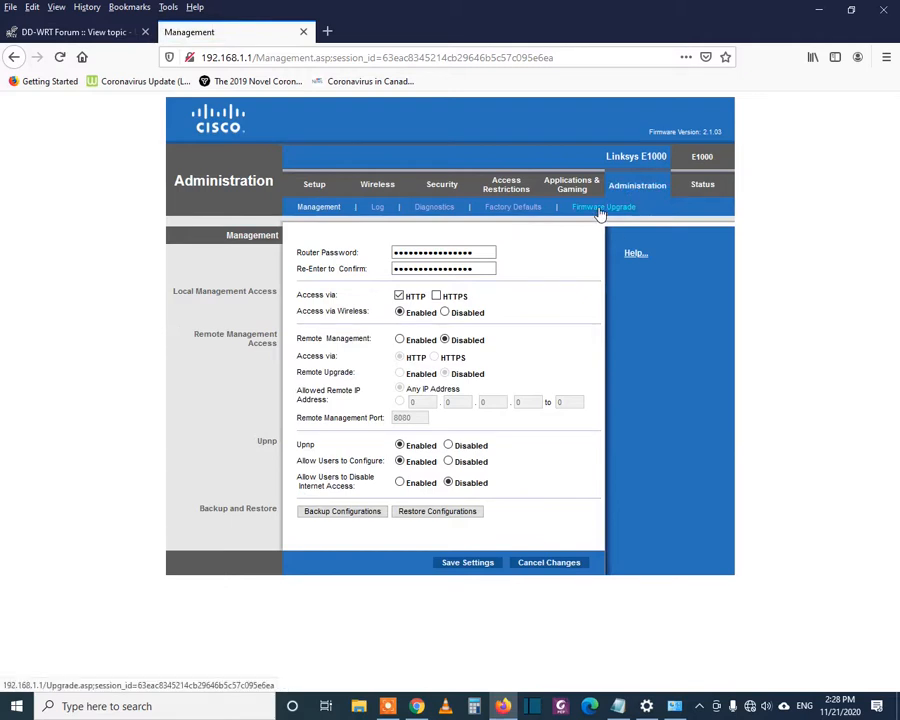
pyautogui.click(604, 206)
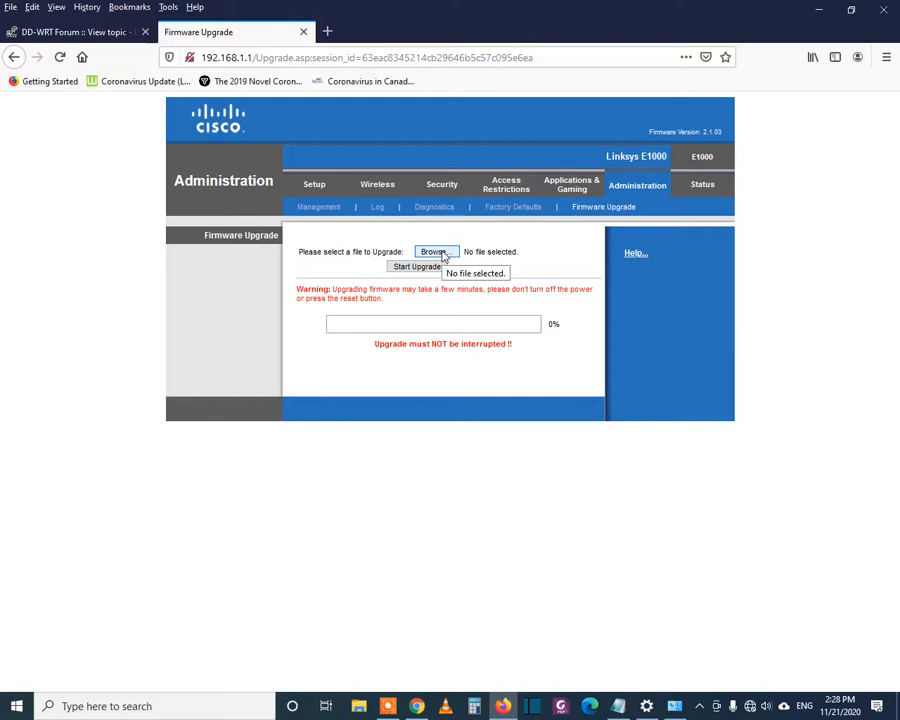
pyautogui.moveTo(516, 688)
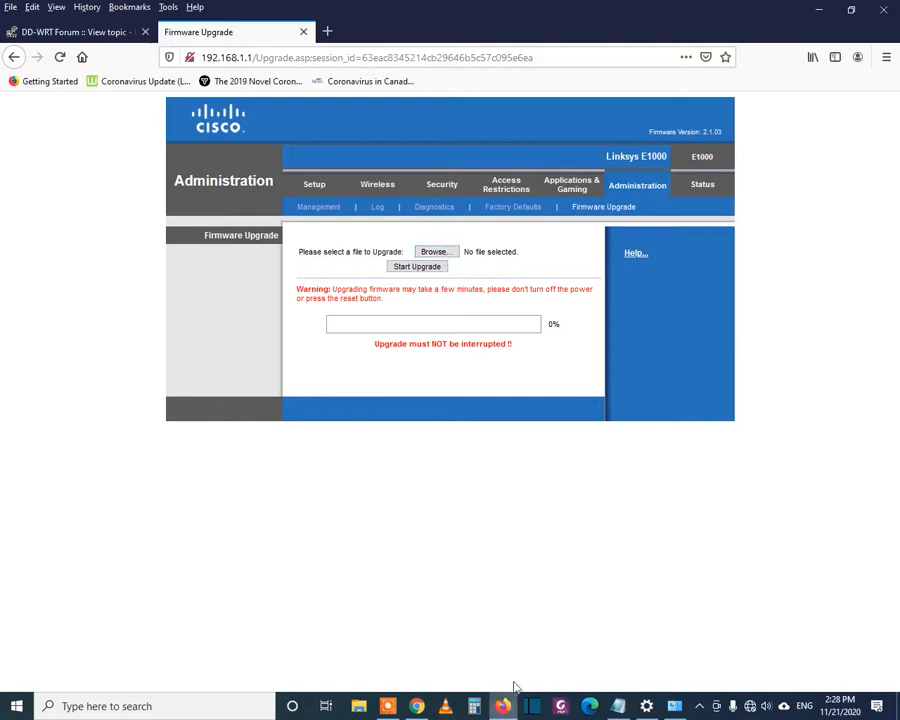
pyautogui.click(76, 32)
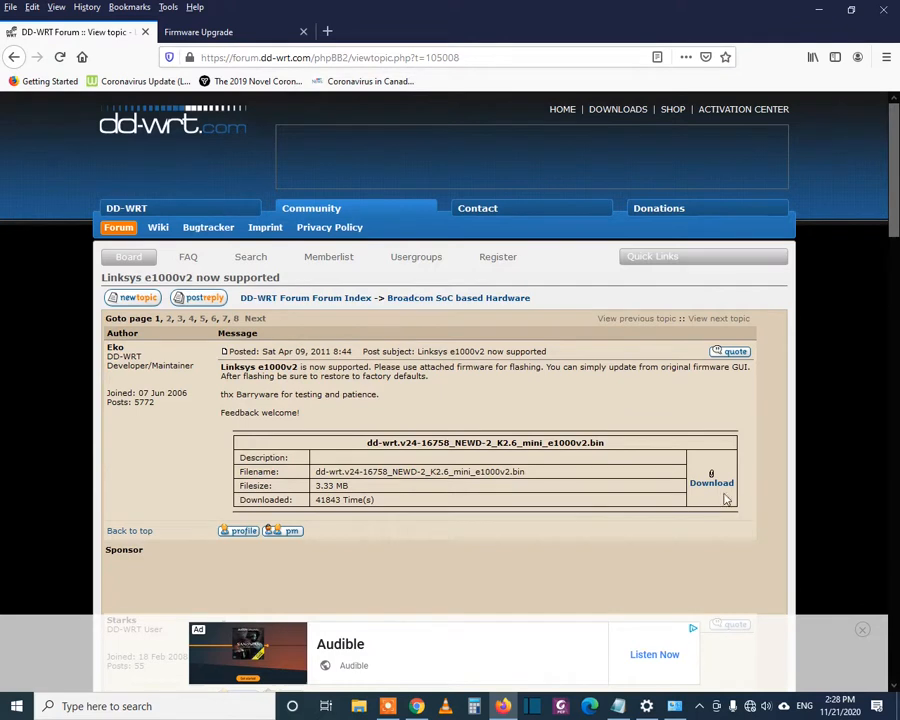
pyautogui.moveTo(712, 482)
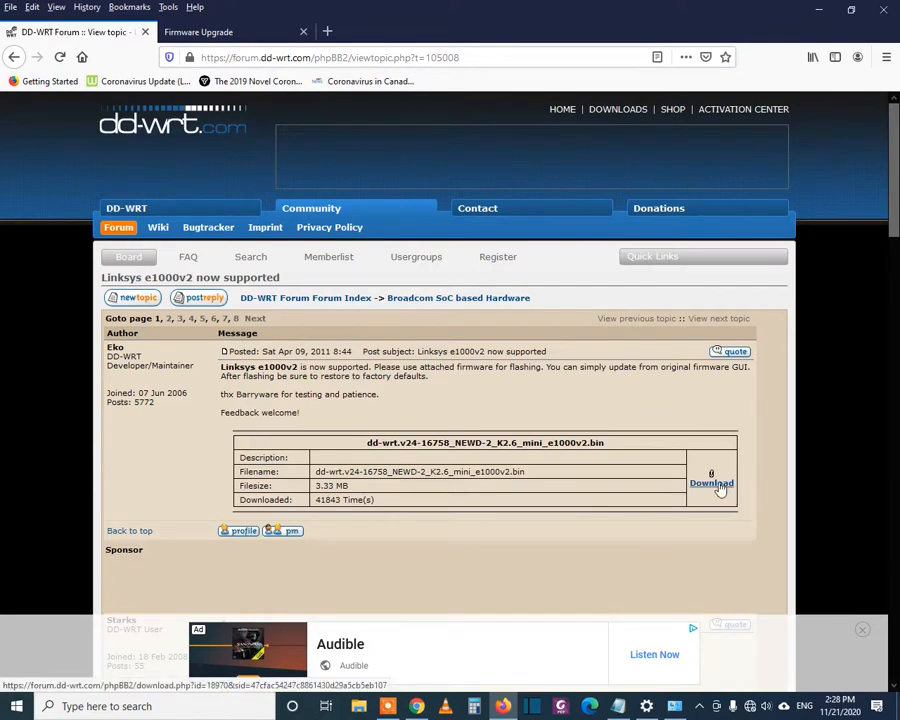
pyautogui.click(196, 32)
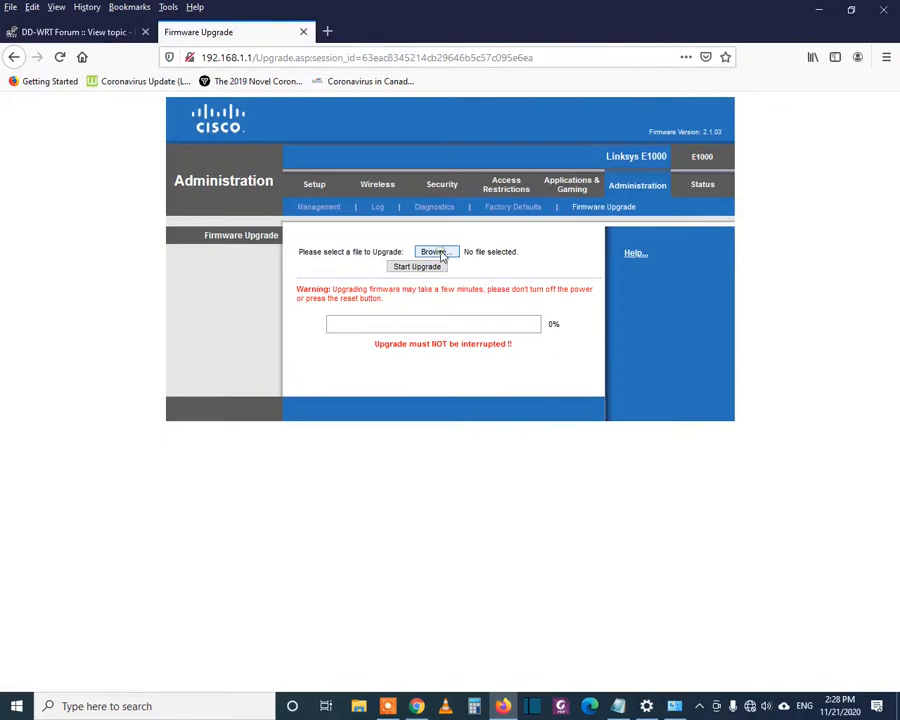
pyautogui.click(432, 252)
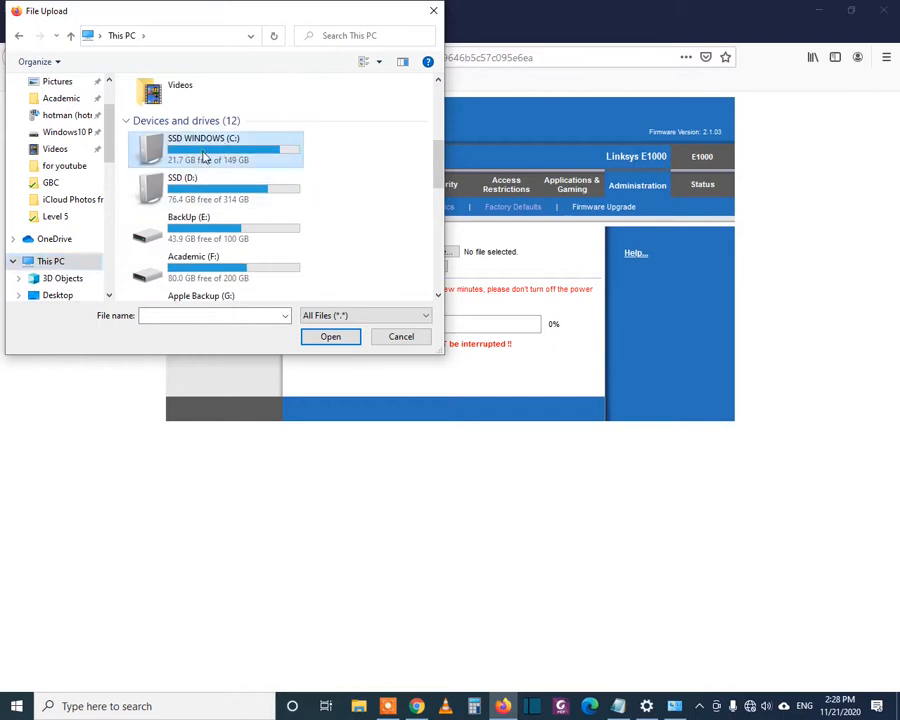
# Select the DD-WRT mini e1000v2 .bin file from C:\E1000V2 as the upgrade file
pyautogui.doubleClick(204, 148)
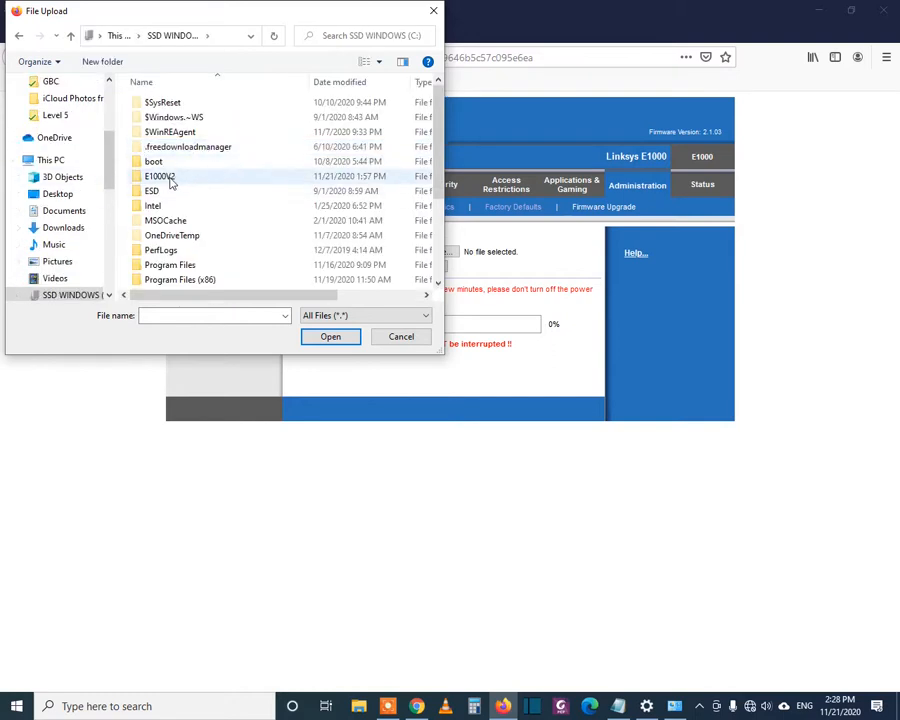
pyautogui.doubleClick(160, 176)
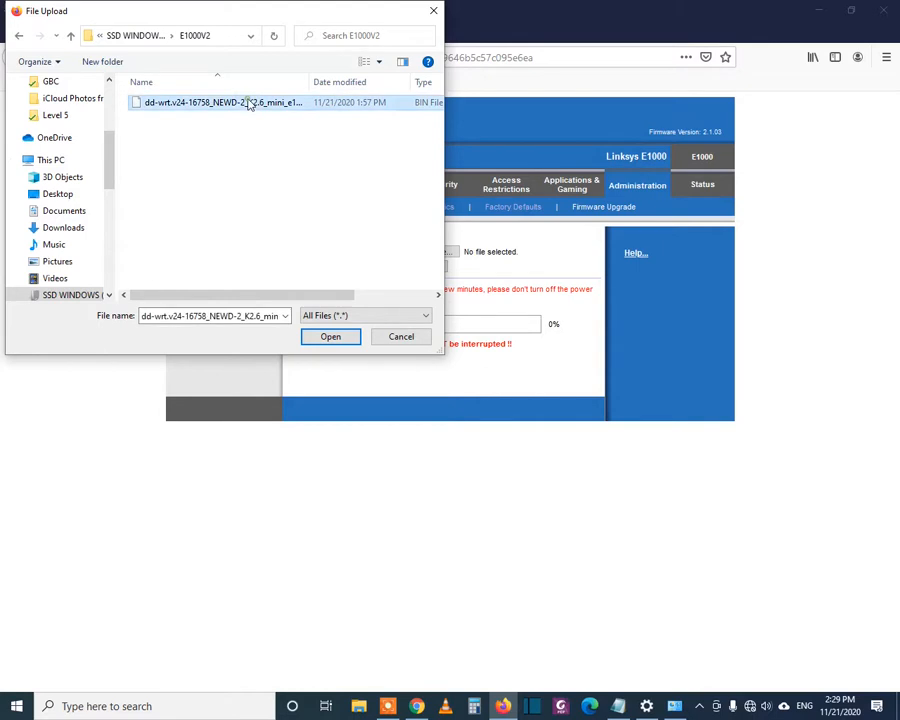
pyautogui.moveTo(328, 144)
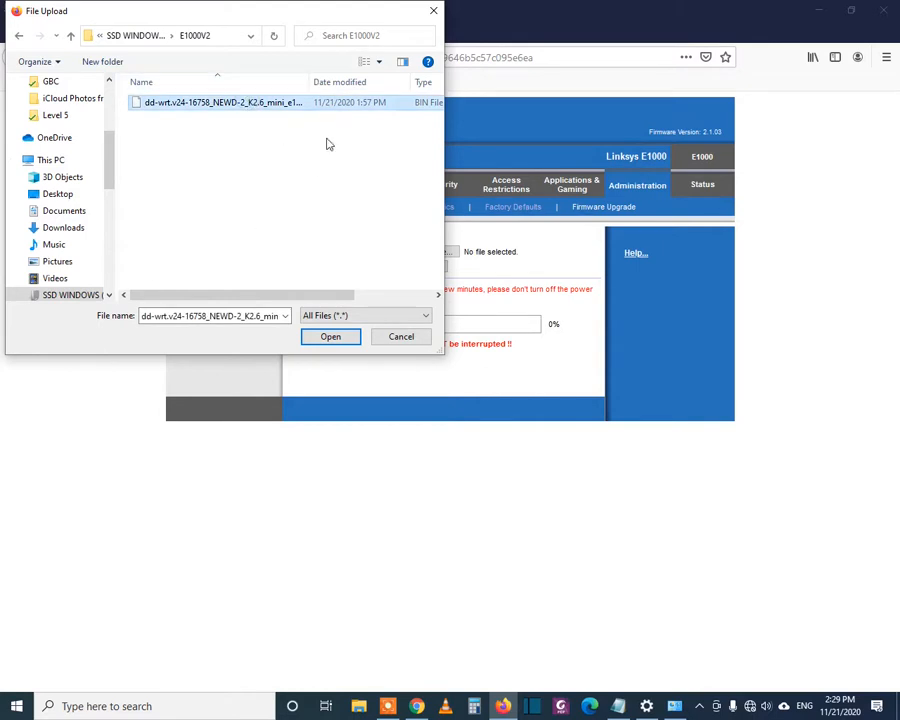
pyautogui.click(330, 336)
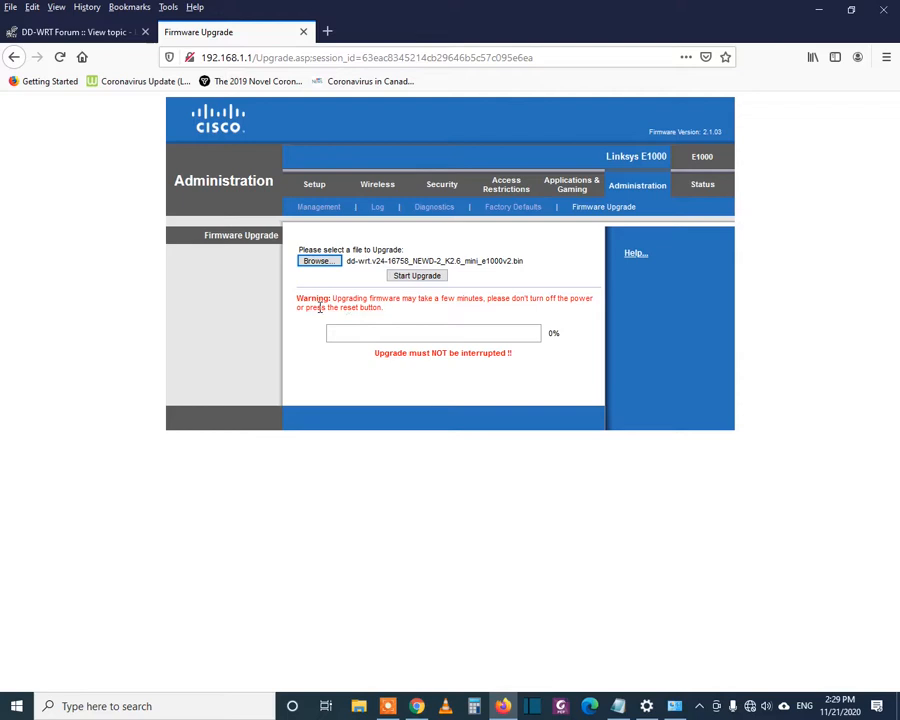
pyautogui.moveTo(420, 352)
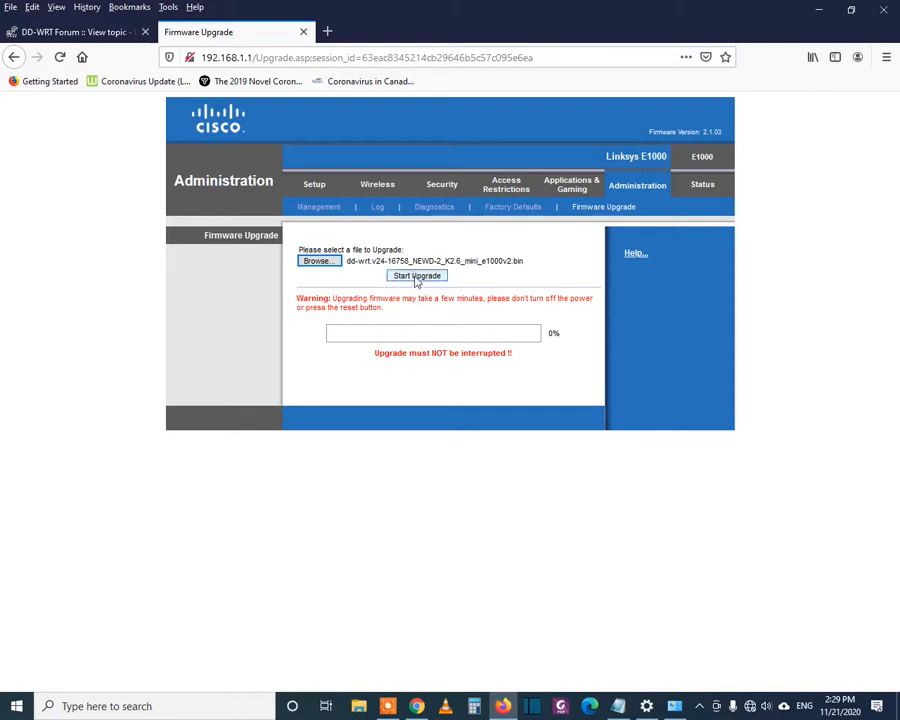
# Start the firmware upgrade and wait for the 'Upgrade is successful' page
pyautogui.click(416, 276)
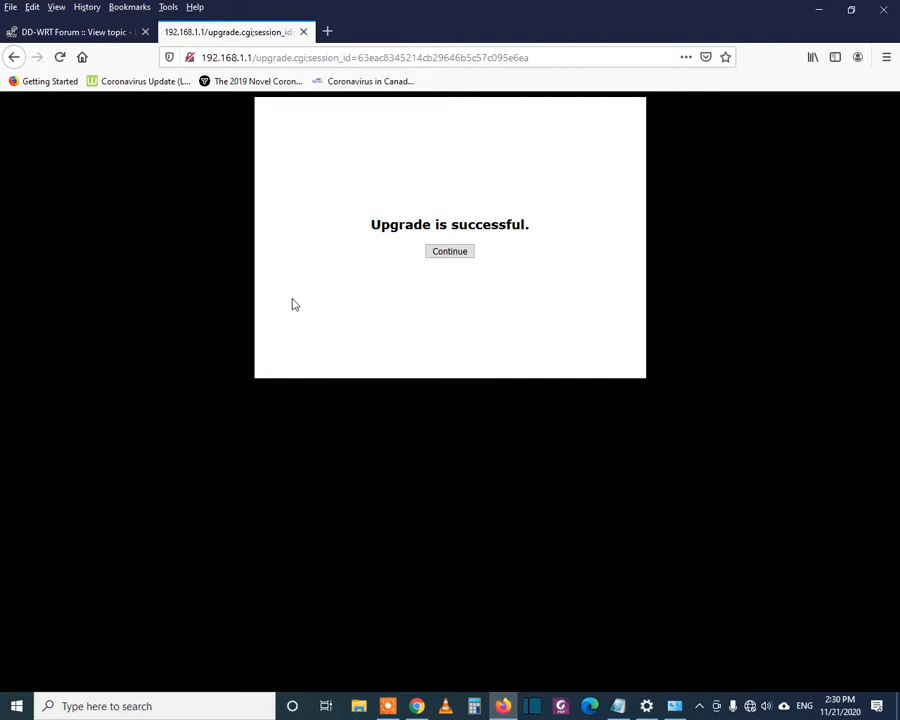
pyautogui.moveTo(488, 278)
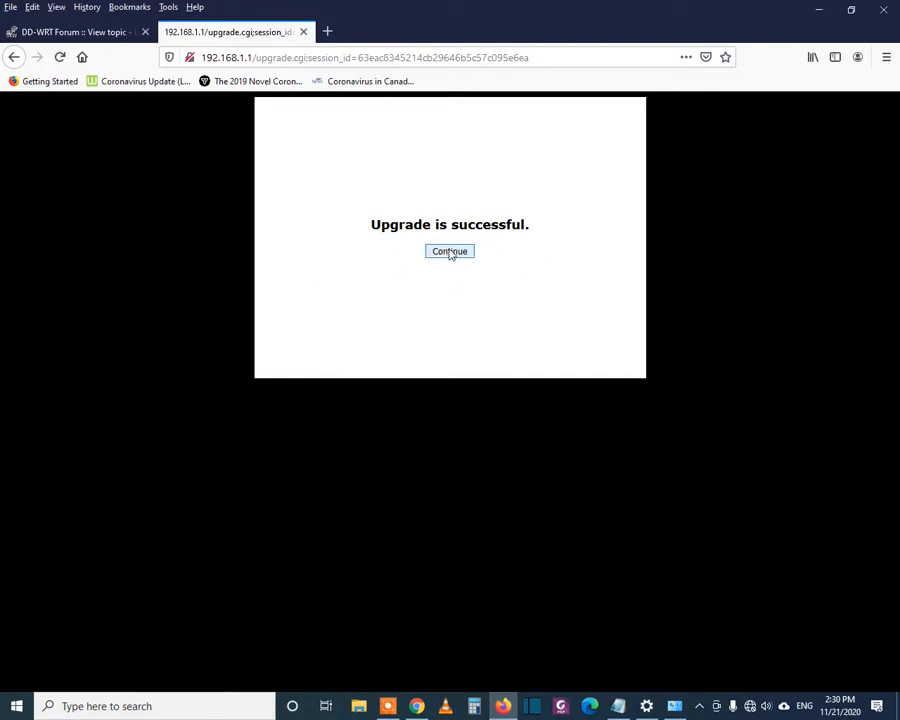
# Continue past the success page and reload 192.168.1.1/, ending in a connection timeout
pyautogui.click(448, 252)
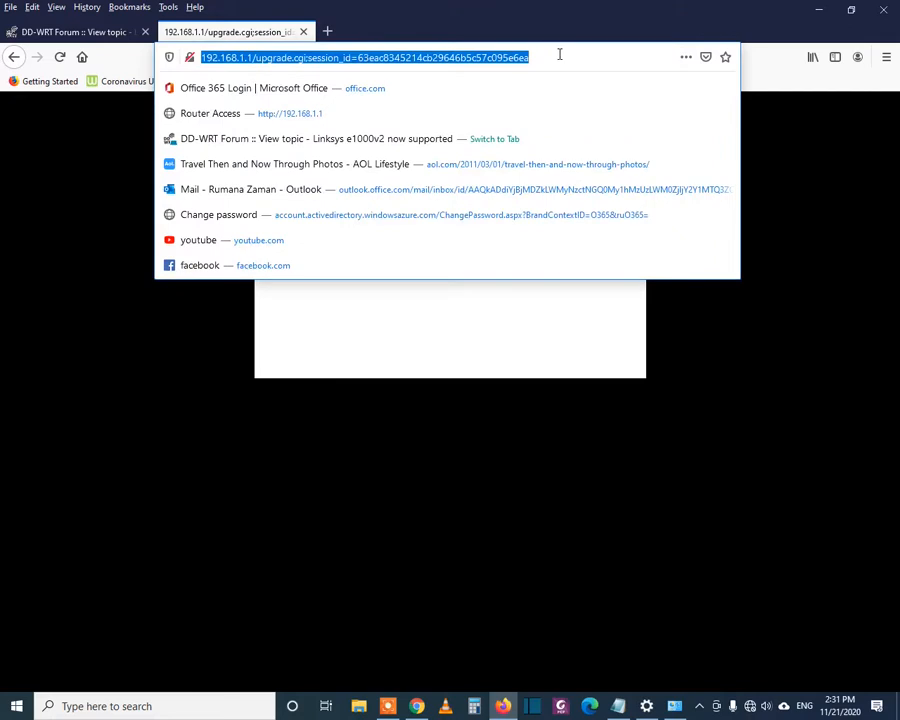
pyautogui.write('192.168.1.1/')
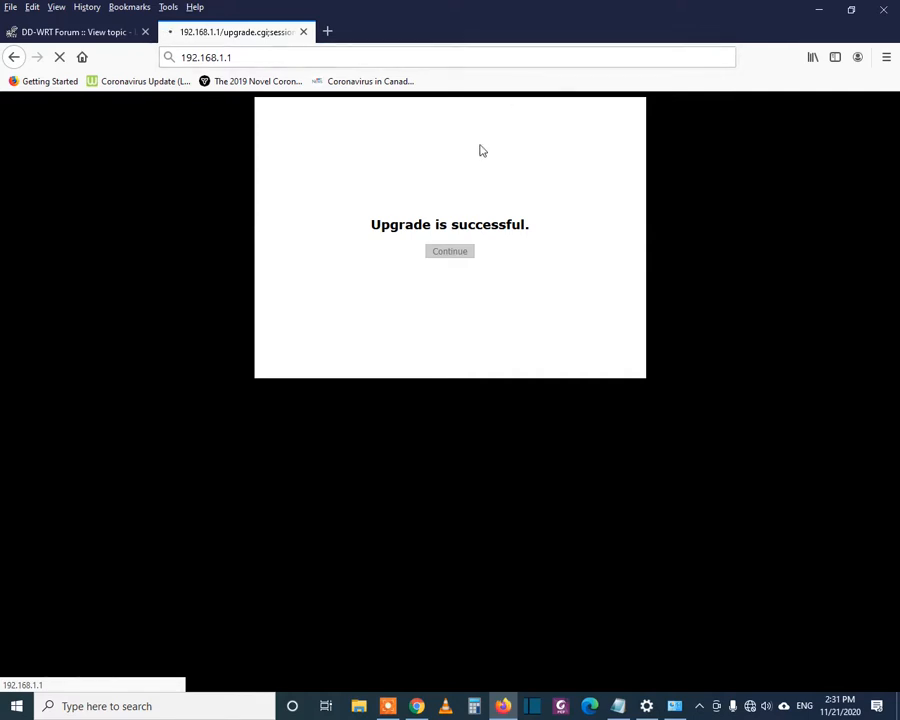
pyautogui.moveTo(592, 244)
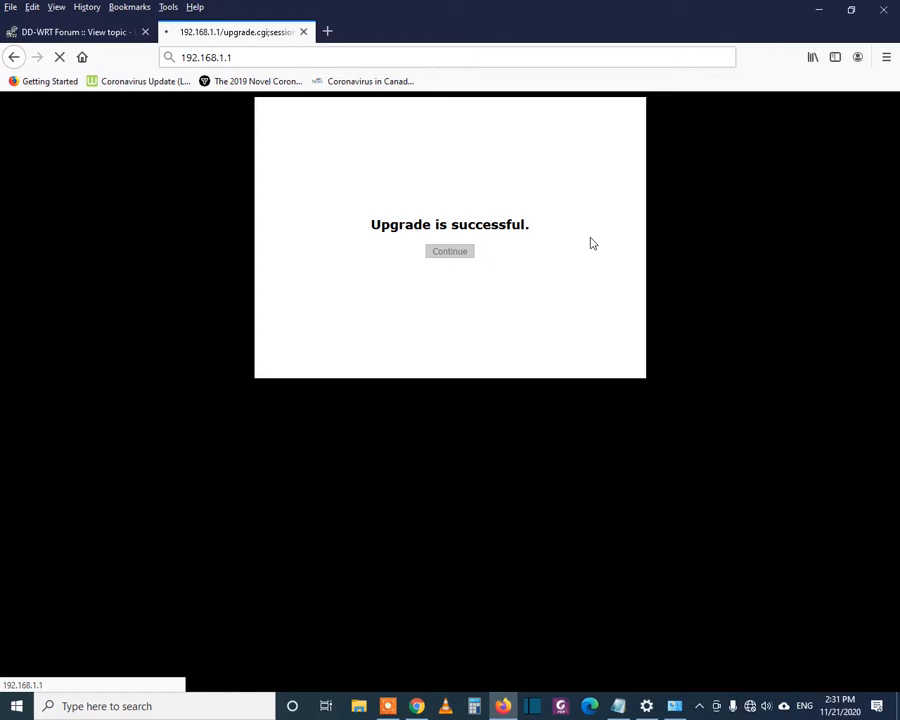
pyautogui.click(448, 252)
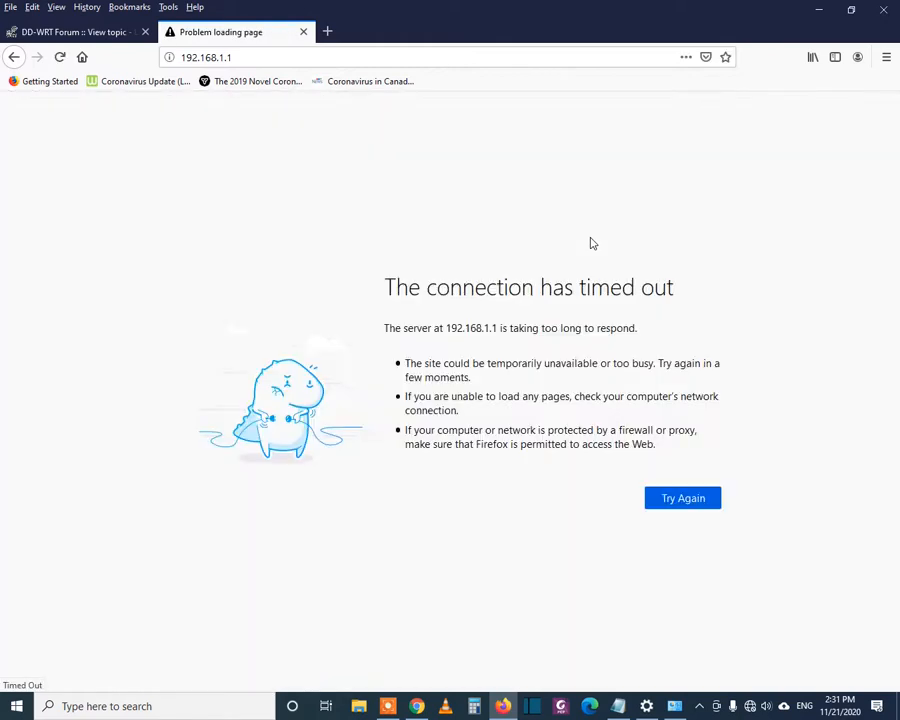